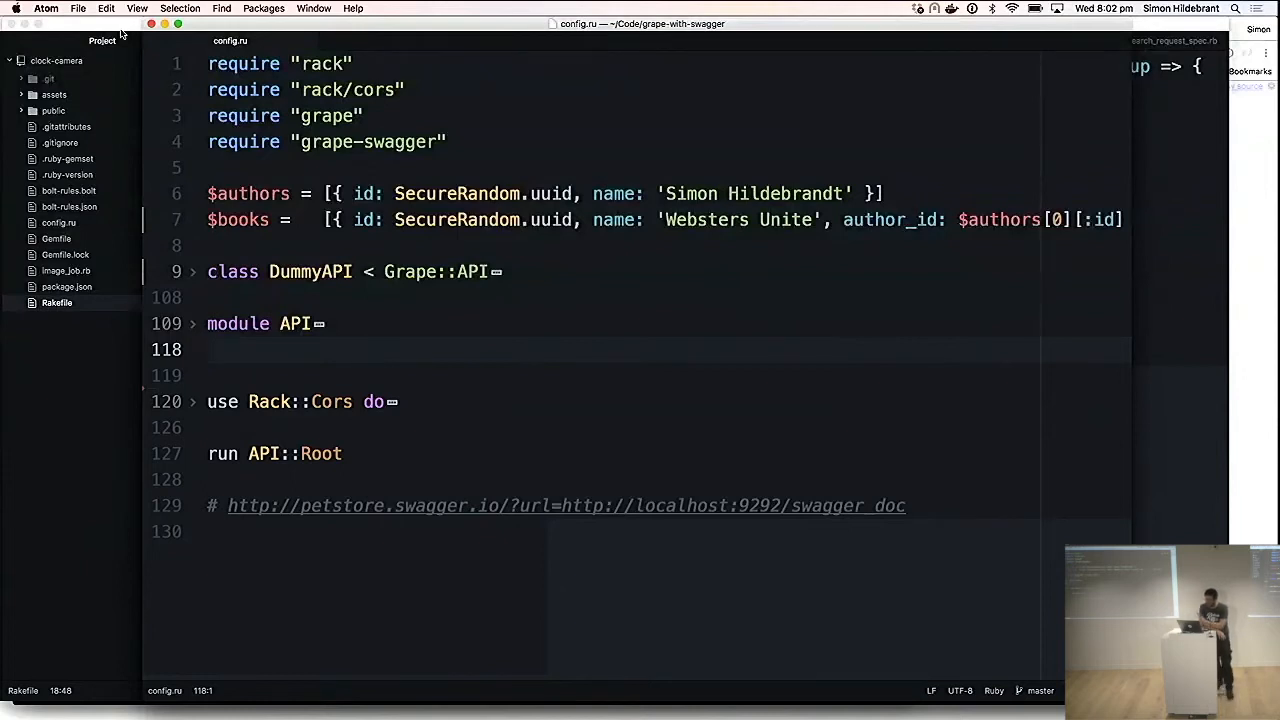
# Bring Google Chrome forward with a new empty tab beside the Swagger tabs.
pyautogui.click(210, 349)
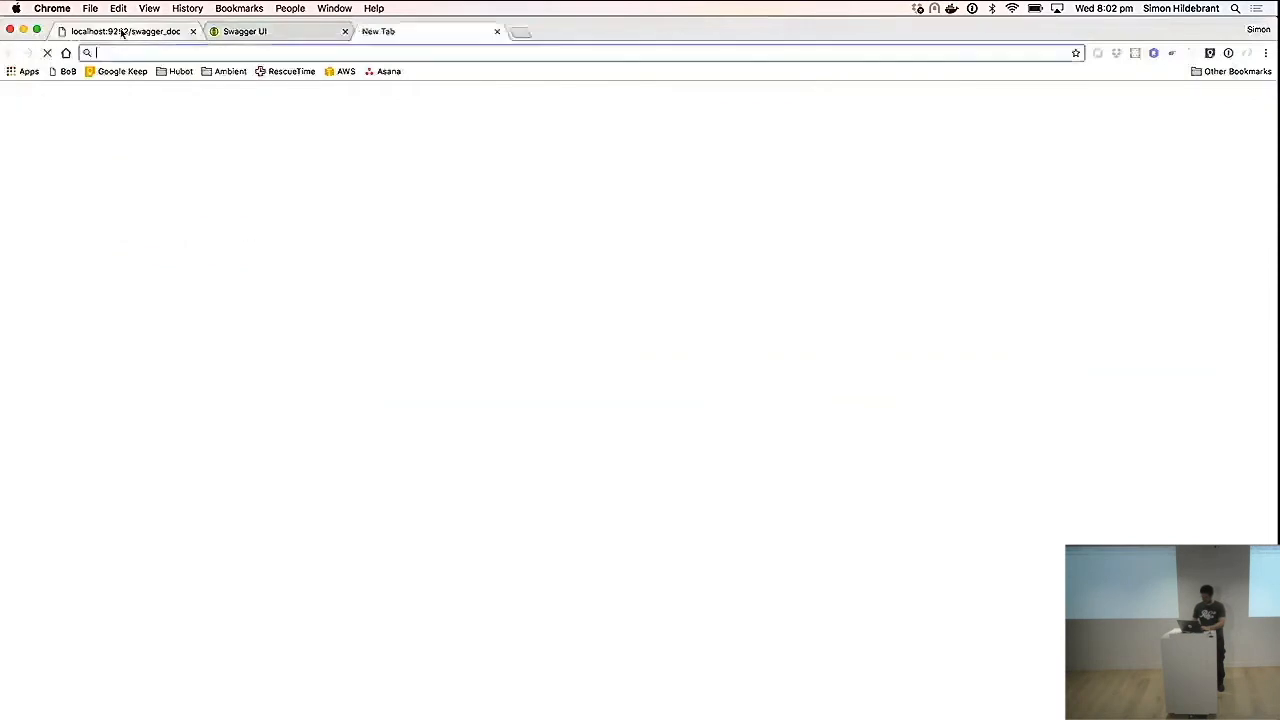
# Enter lexer.io in the omnibox and dismiss the Connect to Wi-Fi portal back to the Google start page.
pyautogui.write('lexer.io')
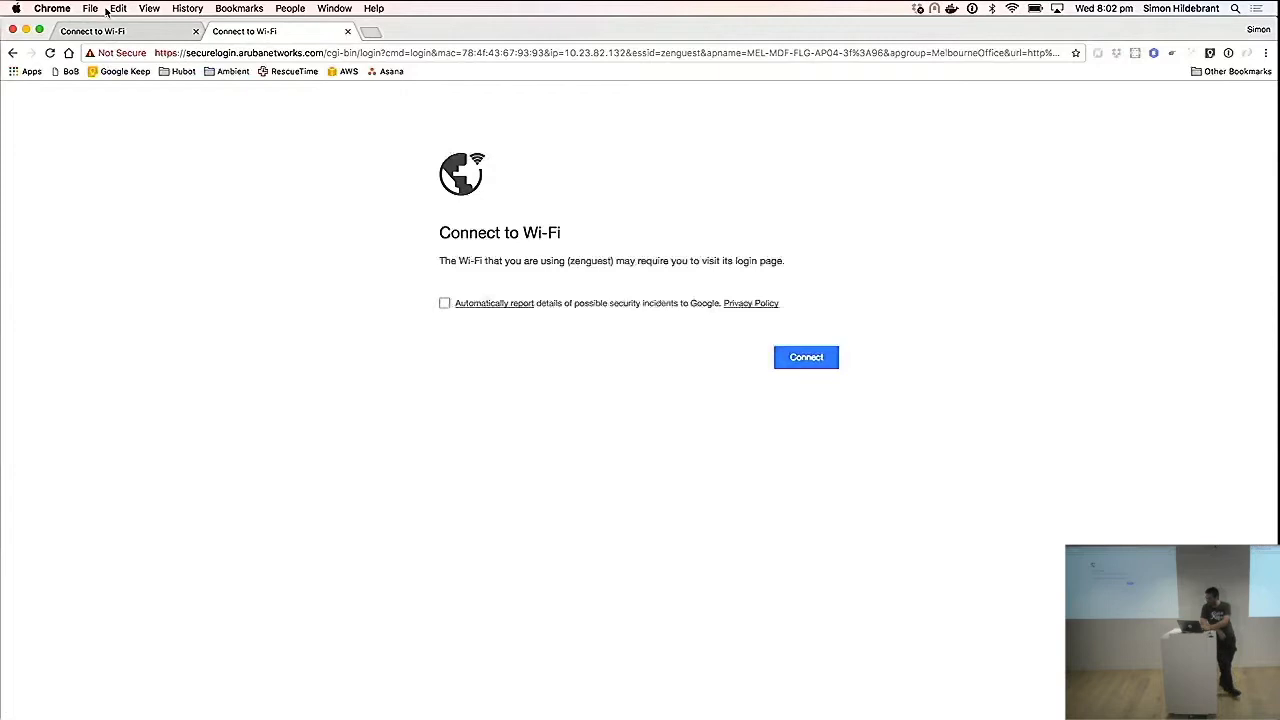
pyautogui.moveTo(540, 141)
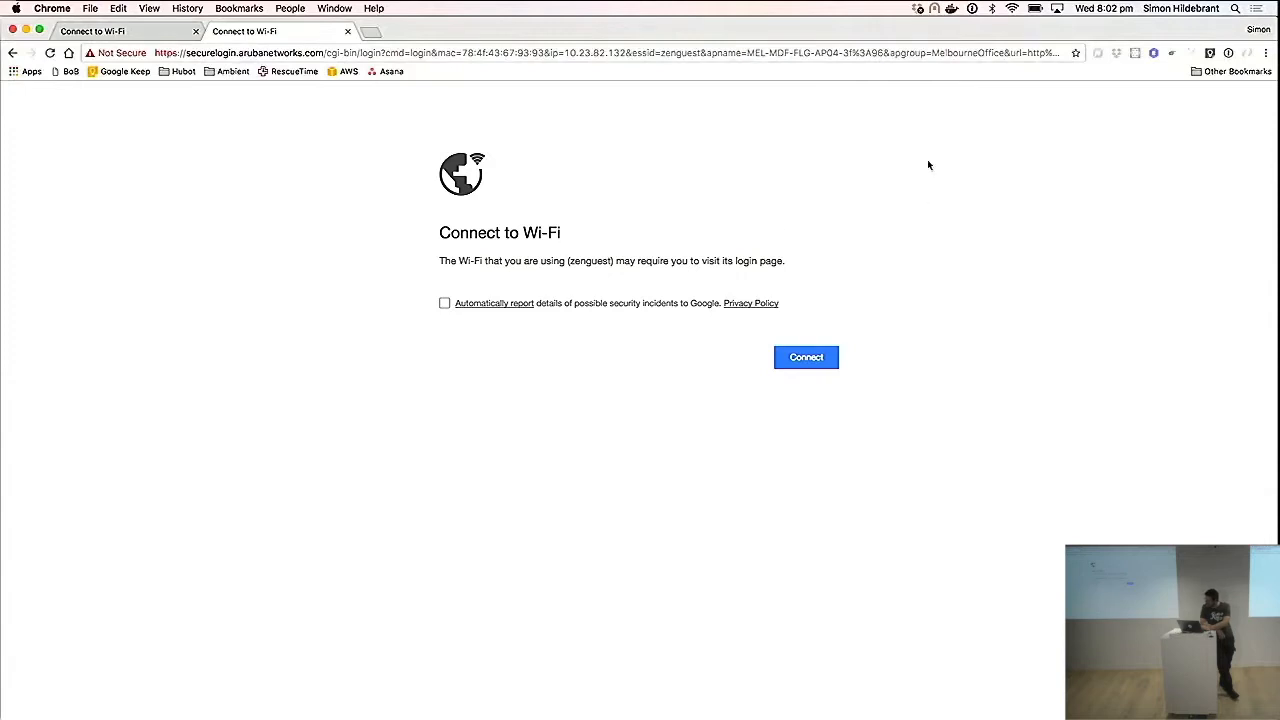
pyautogui.moveTo(856, 199)
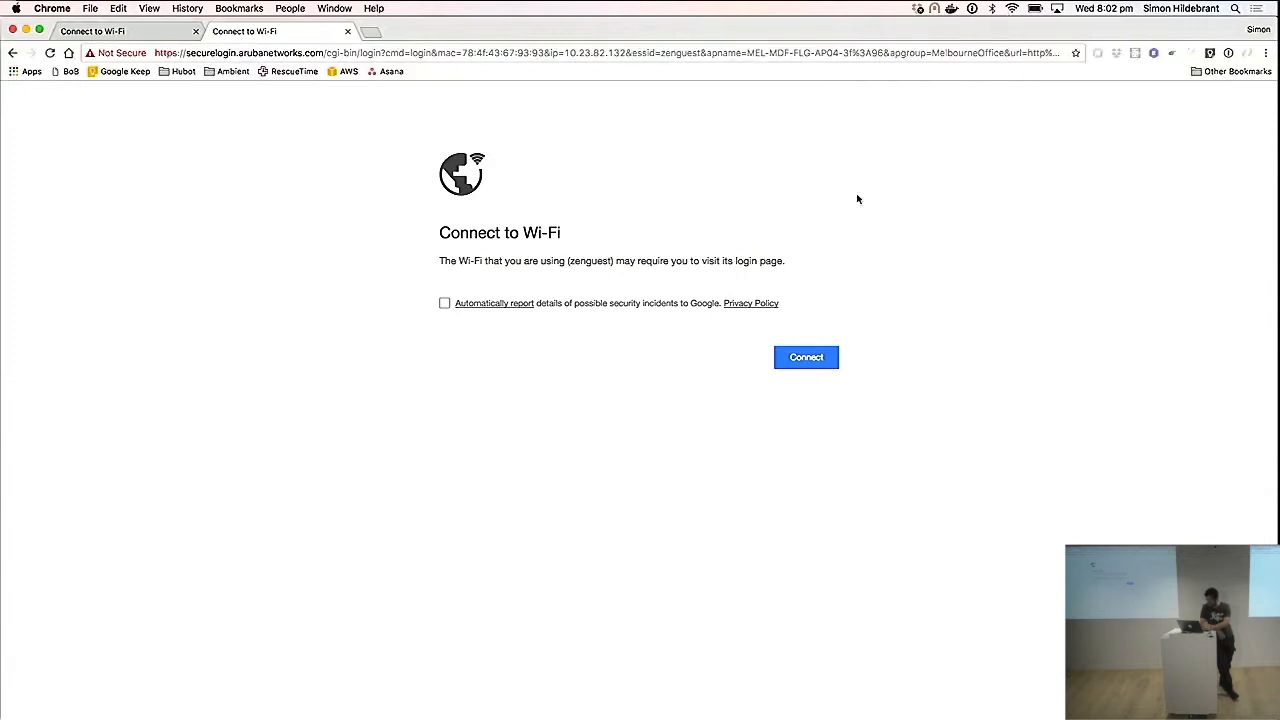
pyautogui.click(444, 303)
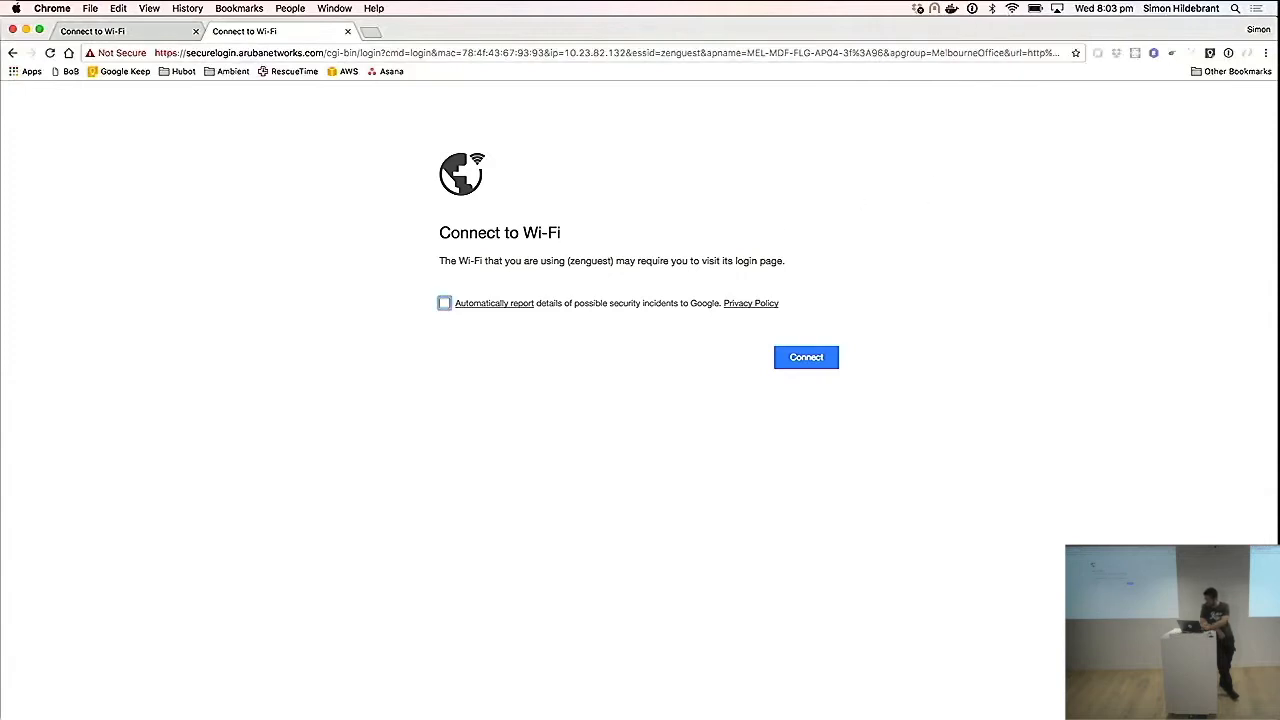
pyautogui.click(444, 303)
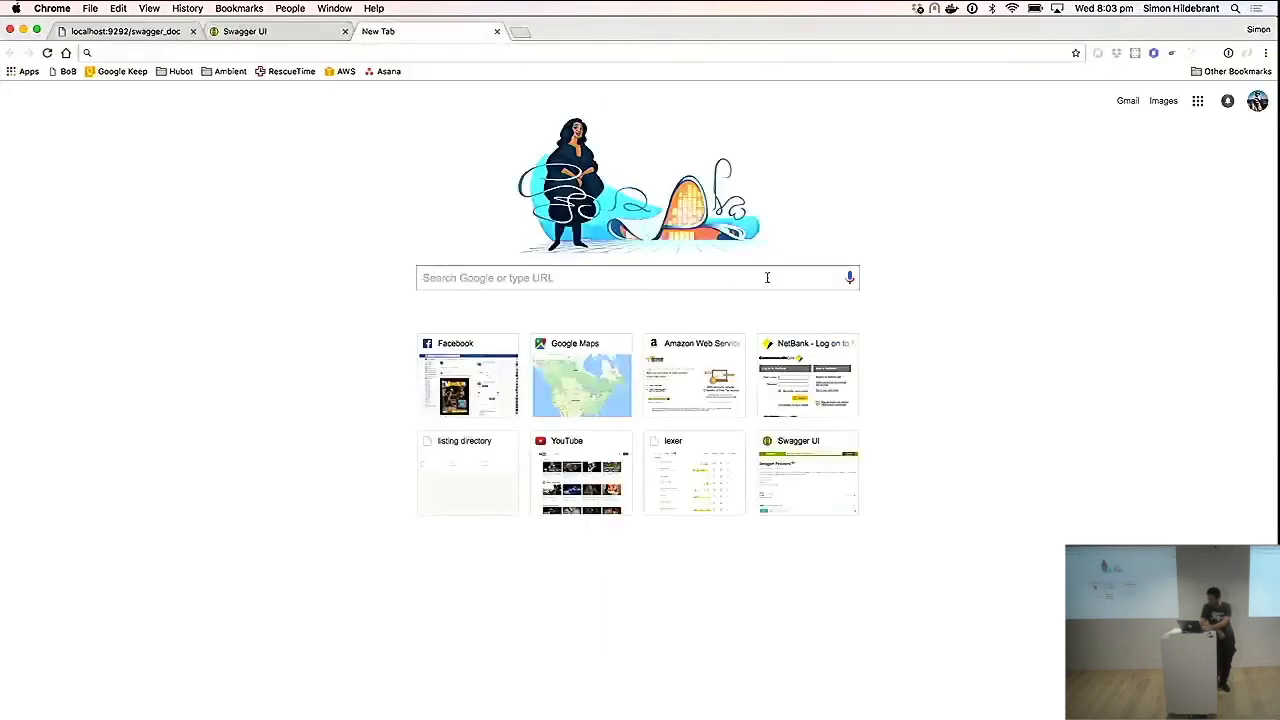
# Return to the Atom window showing config.ru with DummyAPI and API folded.
pyautogui.click(125, 31)
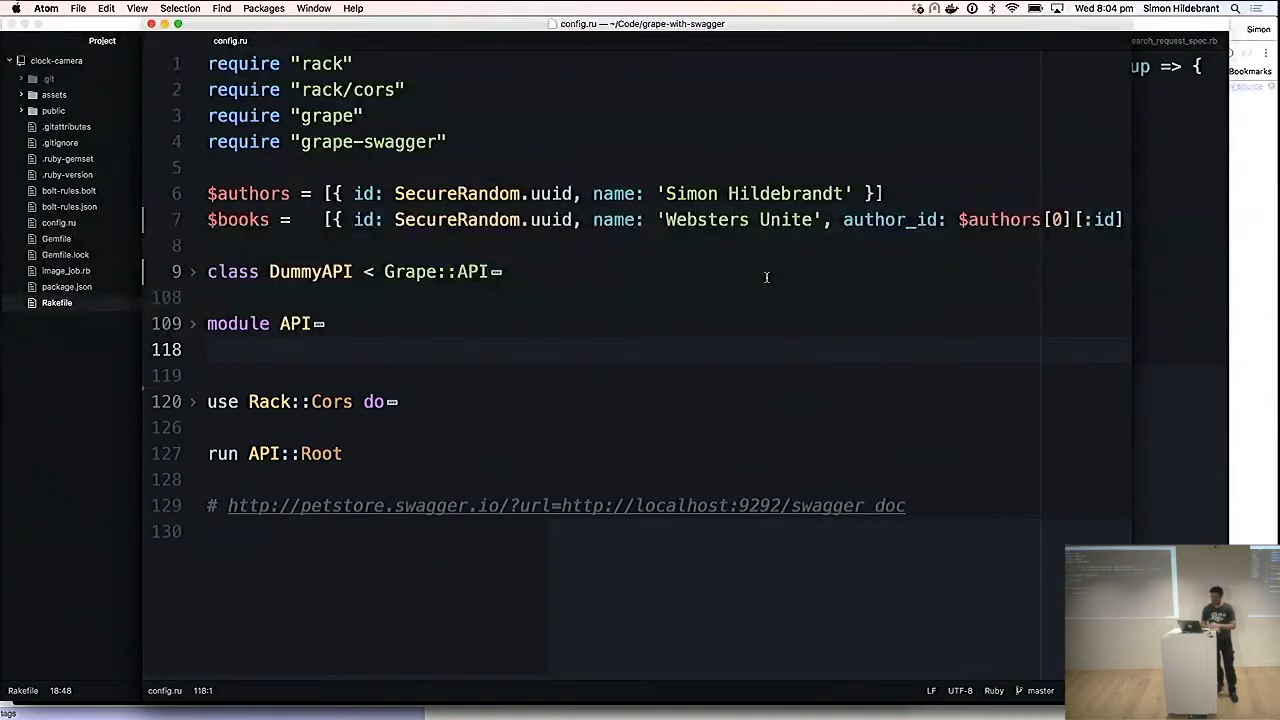
pyautogui.click(207, 349)
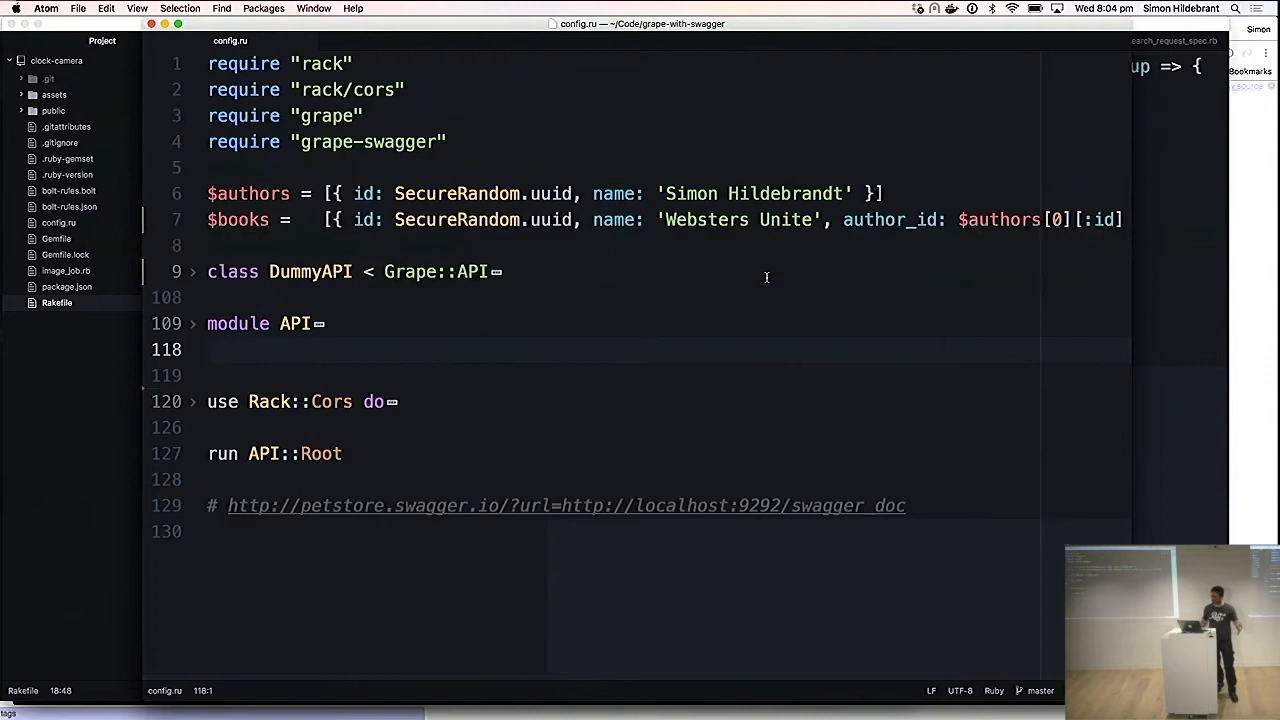
pyautogui.click(210, 349)
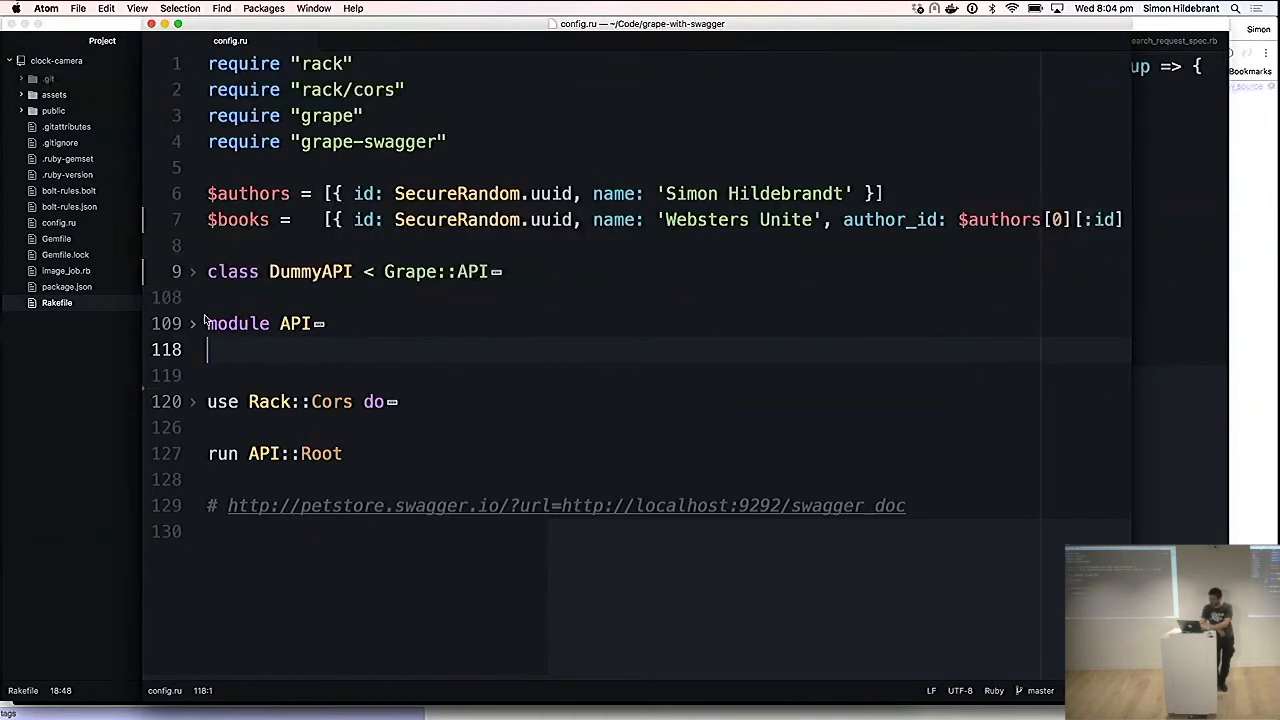
# Unfold the DummyAPI class to reveal its helpers and define_method loop.
pyautogui.click(193, 271)
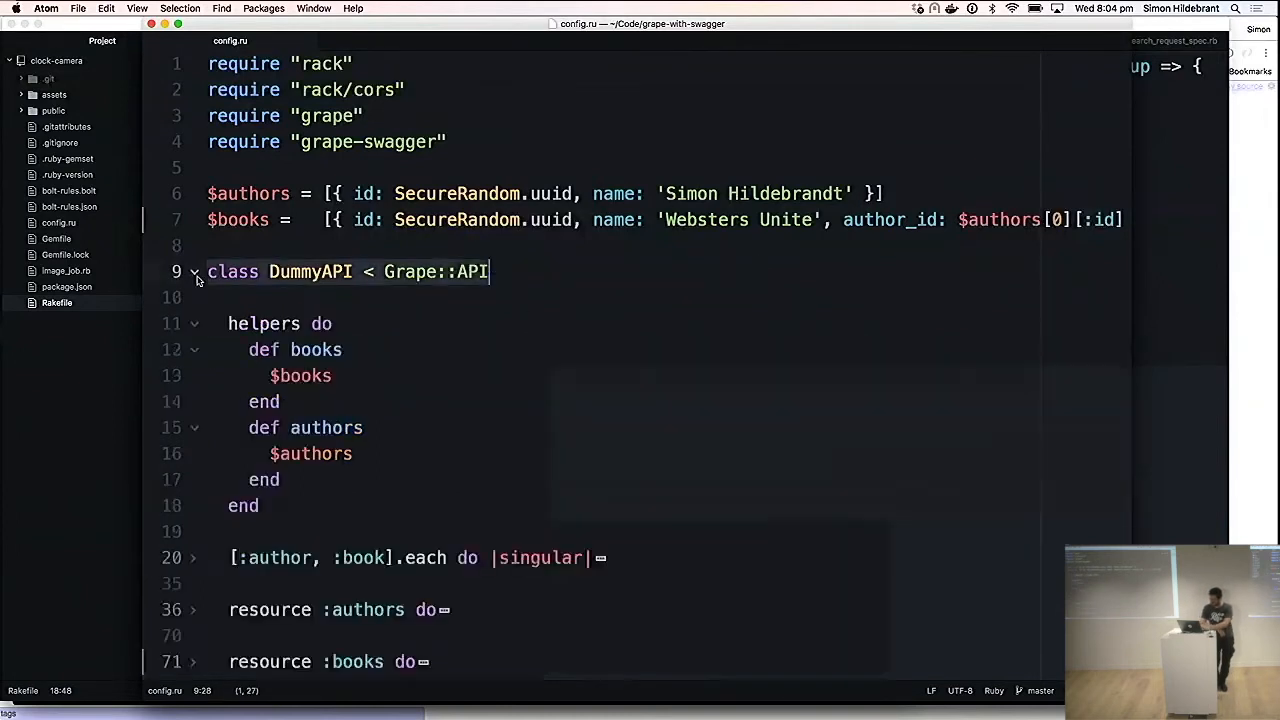
pyautogui.scroll(-3)
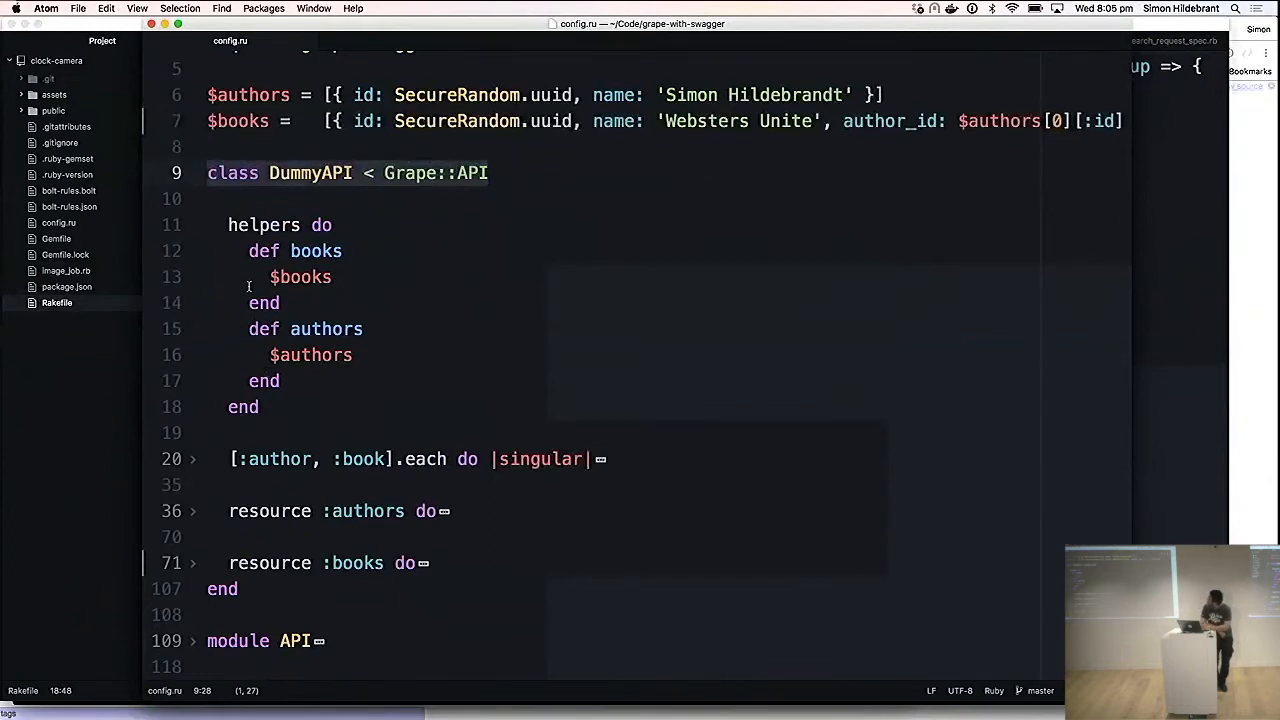
pyautogui.scroll(-3)
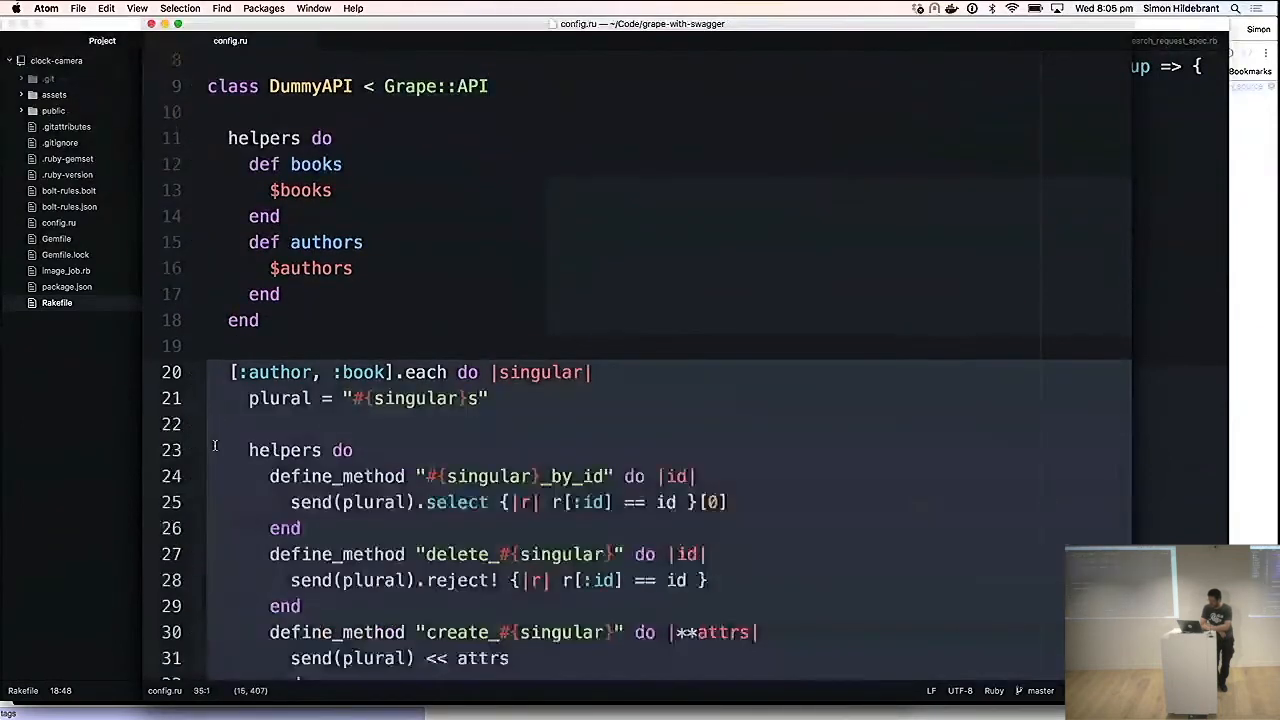
pyautogui.scroll(-3)
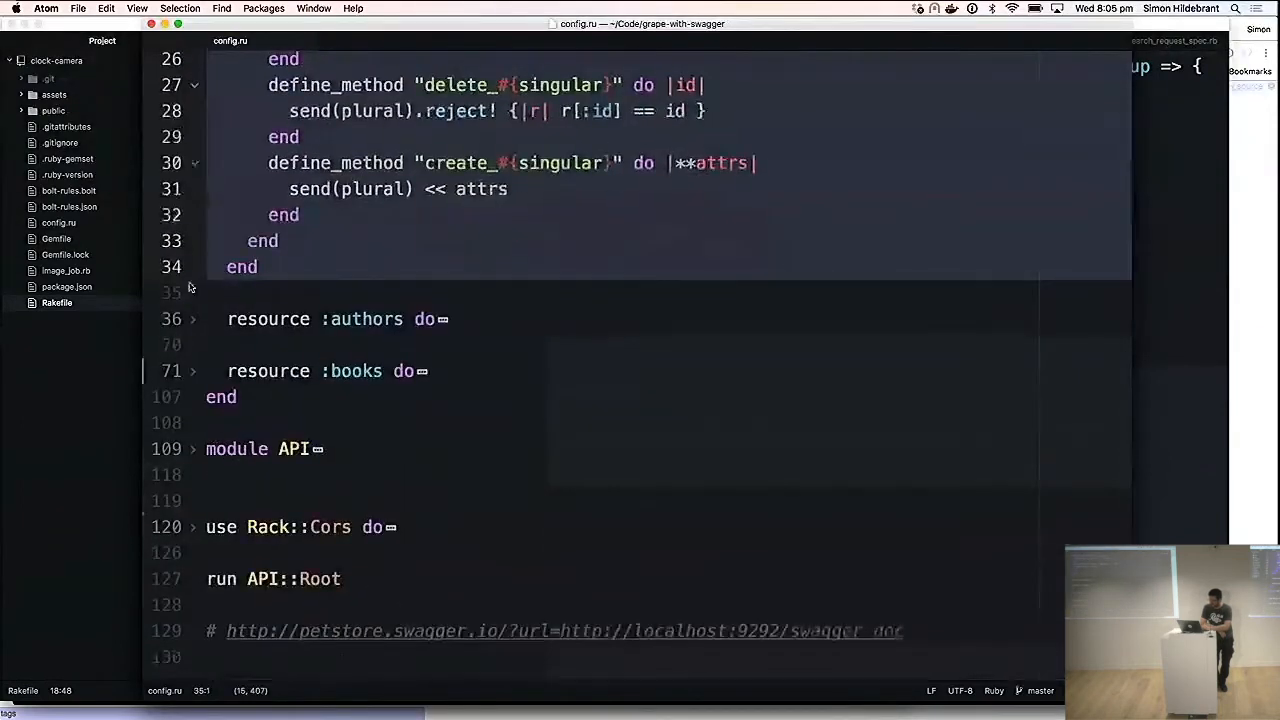
# Unfold resource :authors to show its get, delete, post and put routes.
pyautogui.click(193, 319)
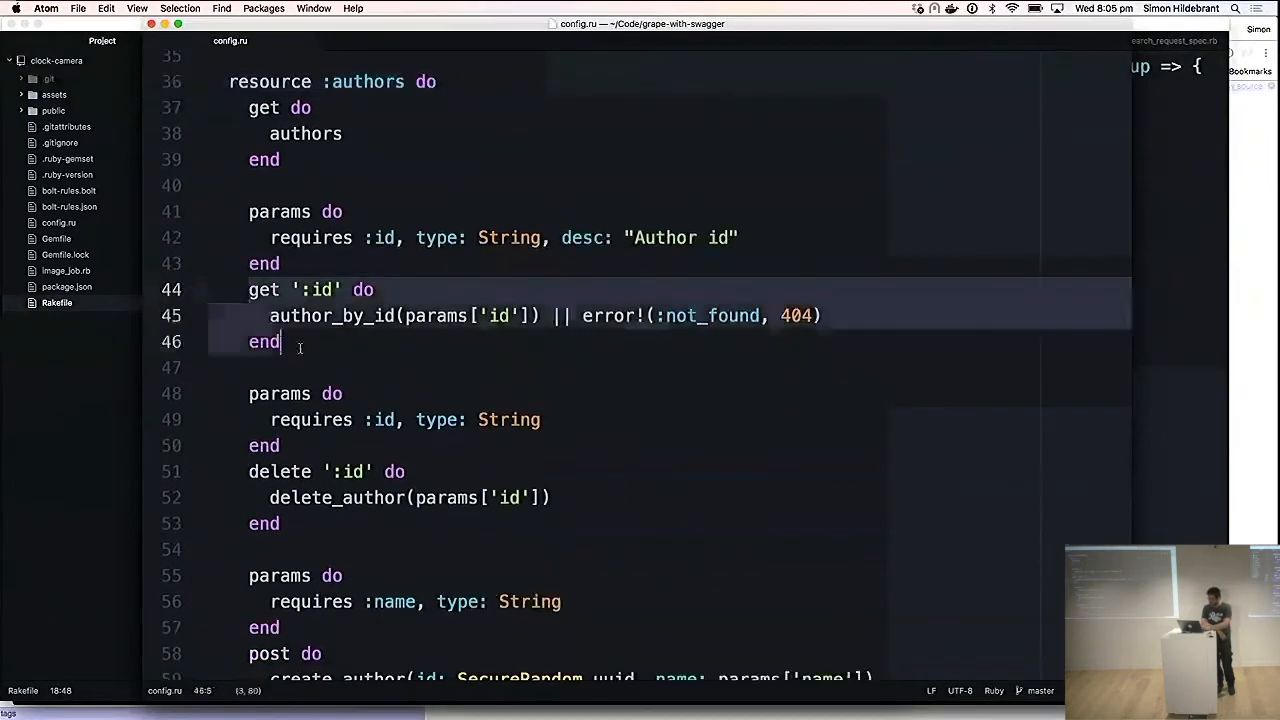
pyautogui.click(280, 471)
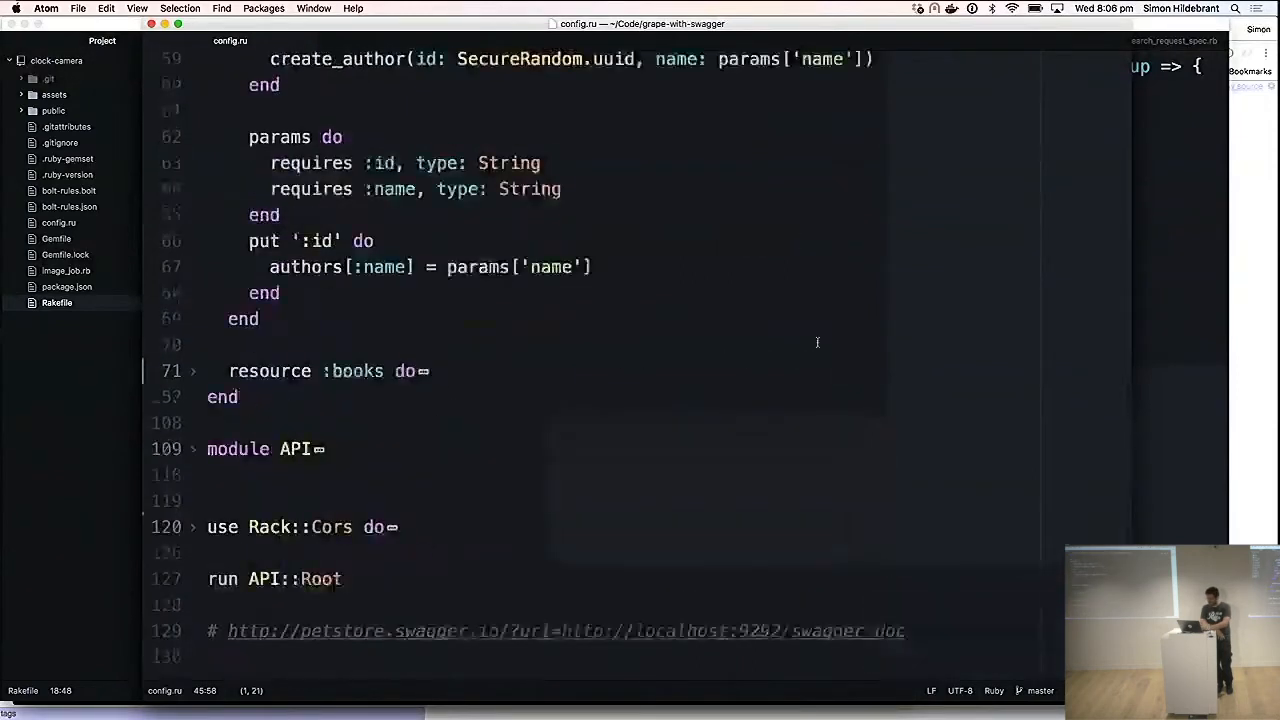
# Unfold module API to show the Root class mounting DummyAPI with Swagger documentation.
pyautogui.click(196, 448)
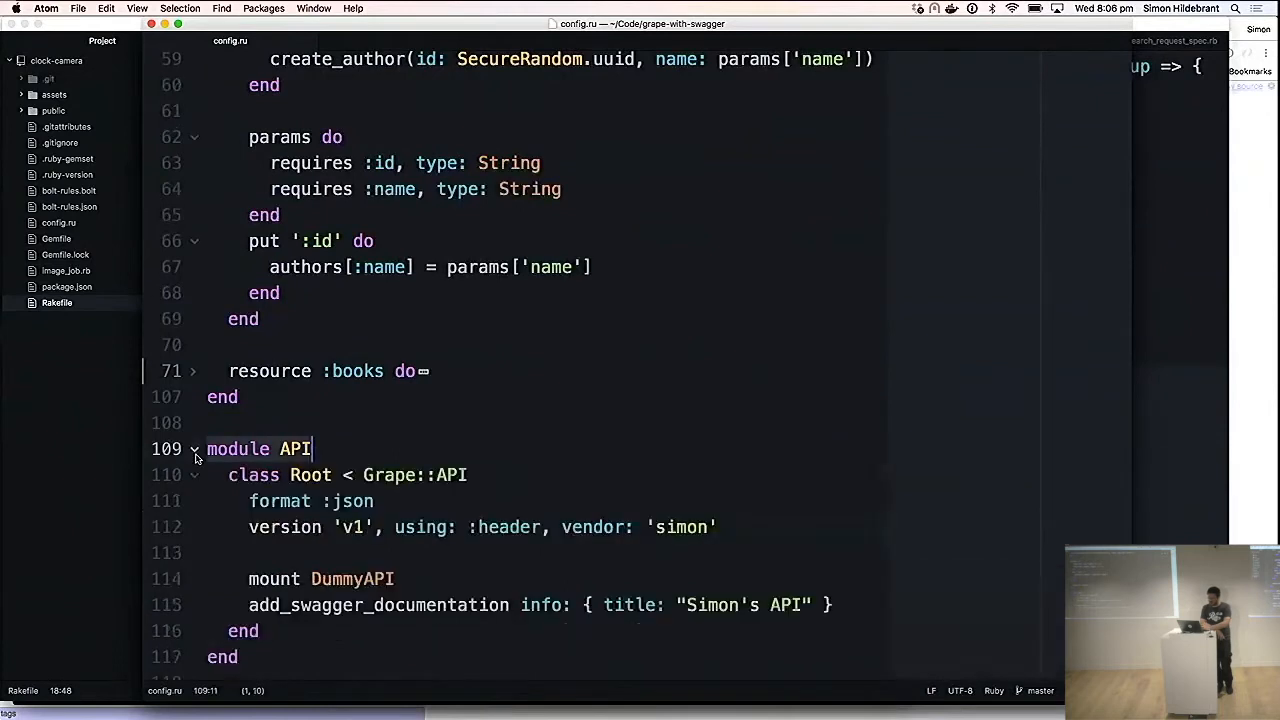
pyautogui.scroll(-3)
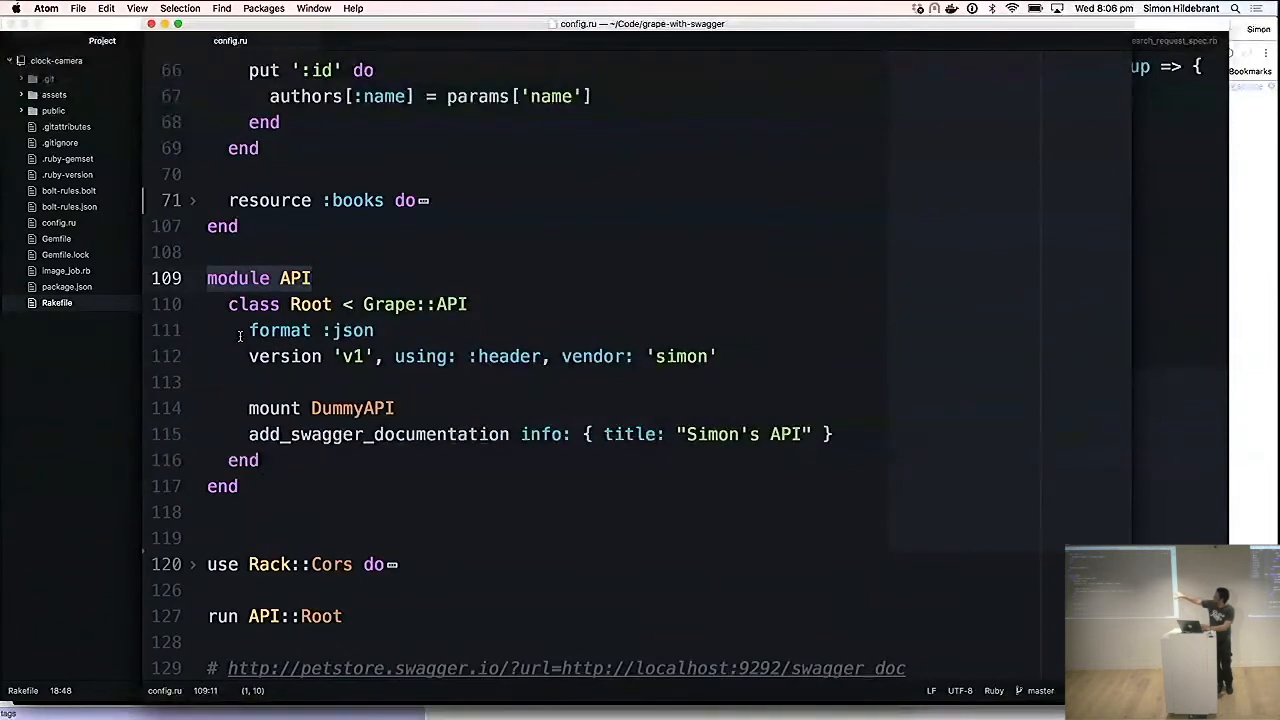
pyautogui.click(312, 278)
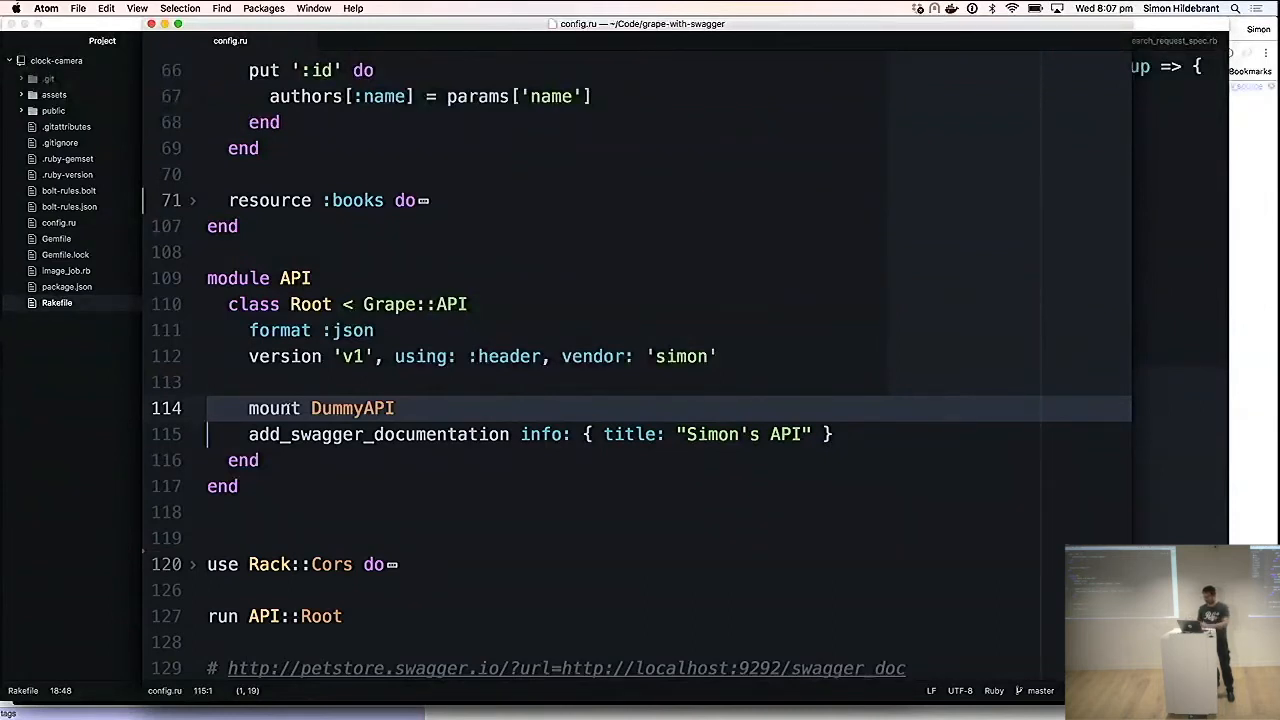
pyautogui.click(301, 408)
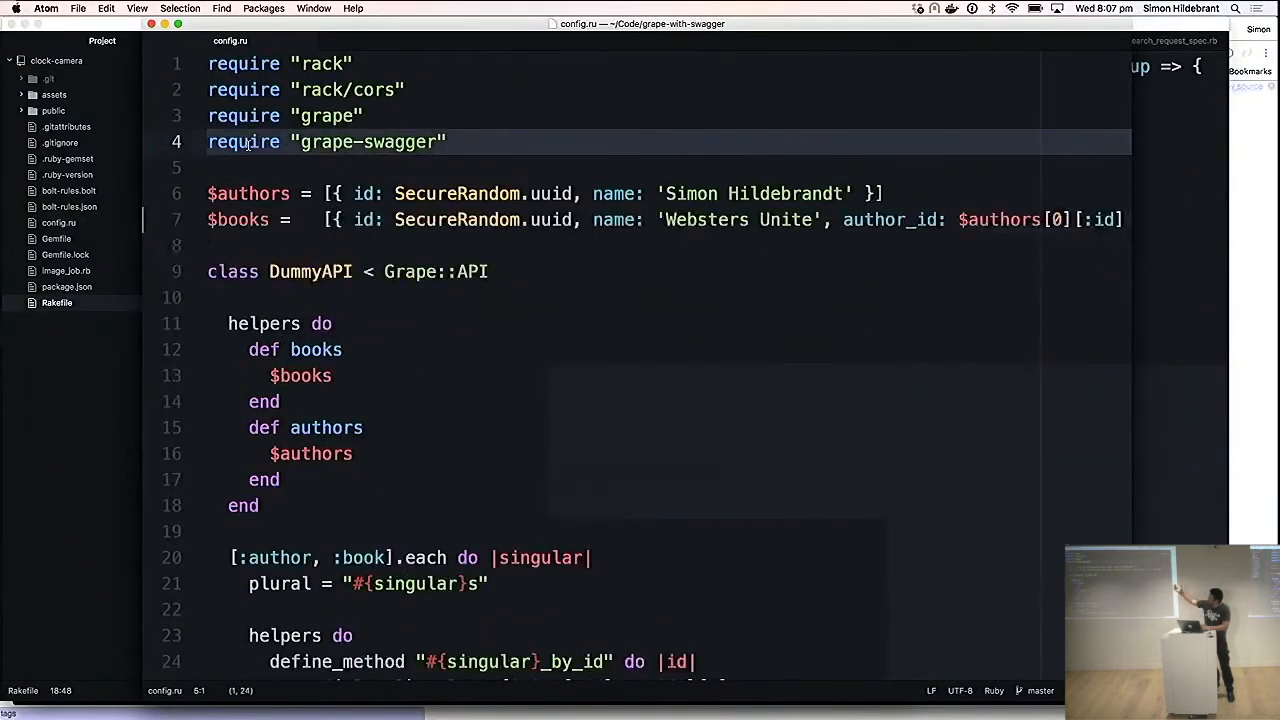
# View the swagger_doc JSON in Chrome with Simon's API info and authors and books tags.
pyautogui.scroll(-3)
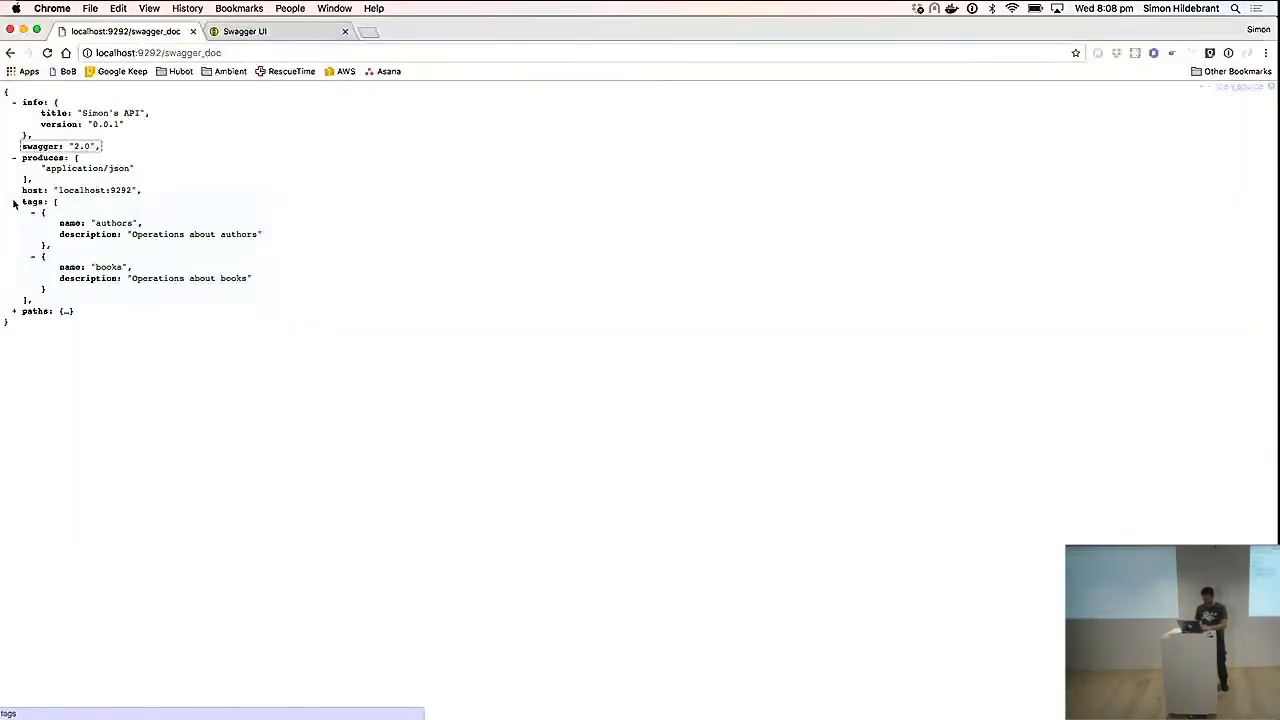
# Expand the paths node of the swagger_doc JSON and browse the authors and books endpoints.
pyautogui.click(14, 311)
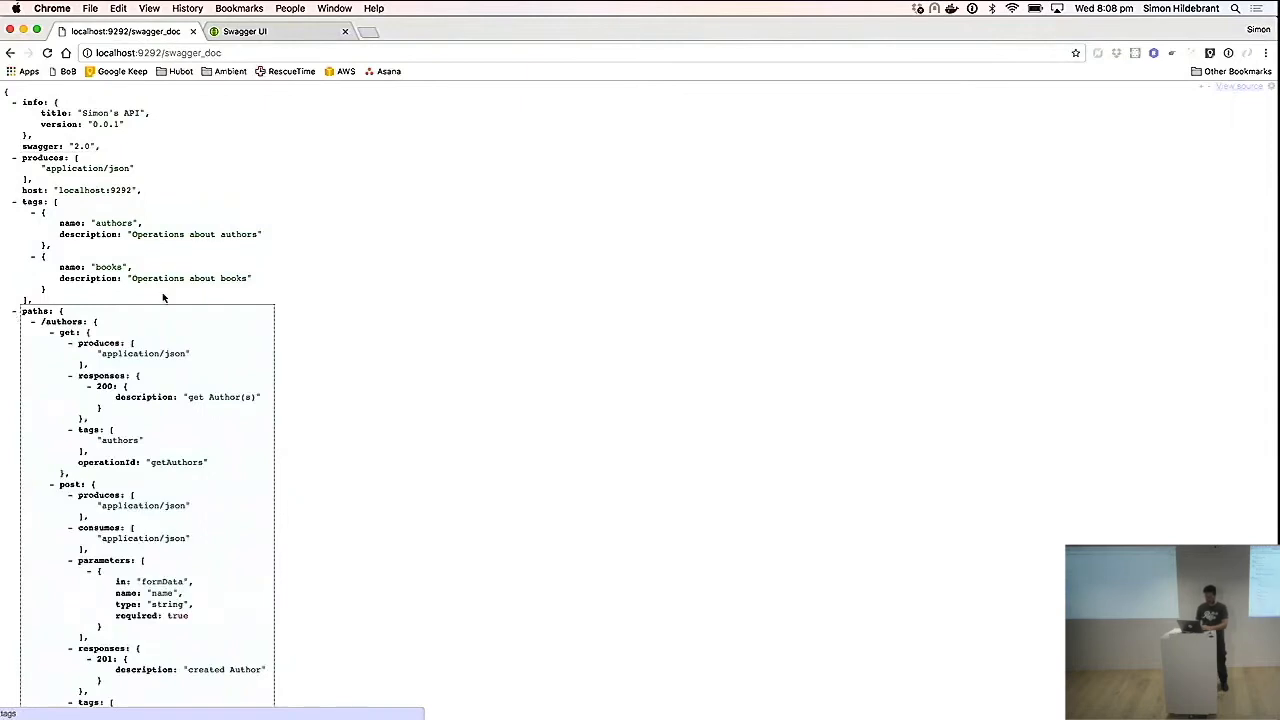
pyautogui.scroll(-3)
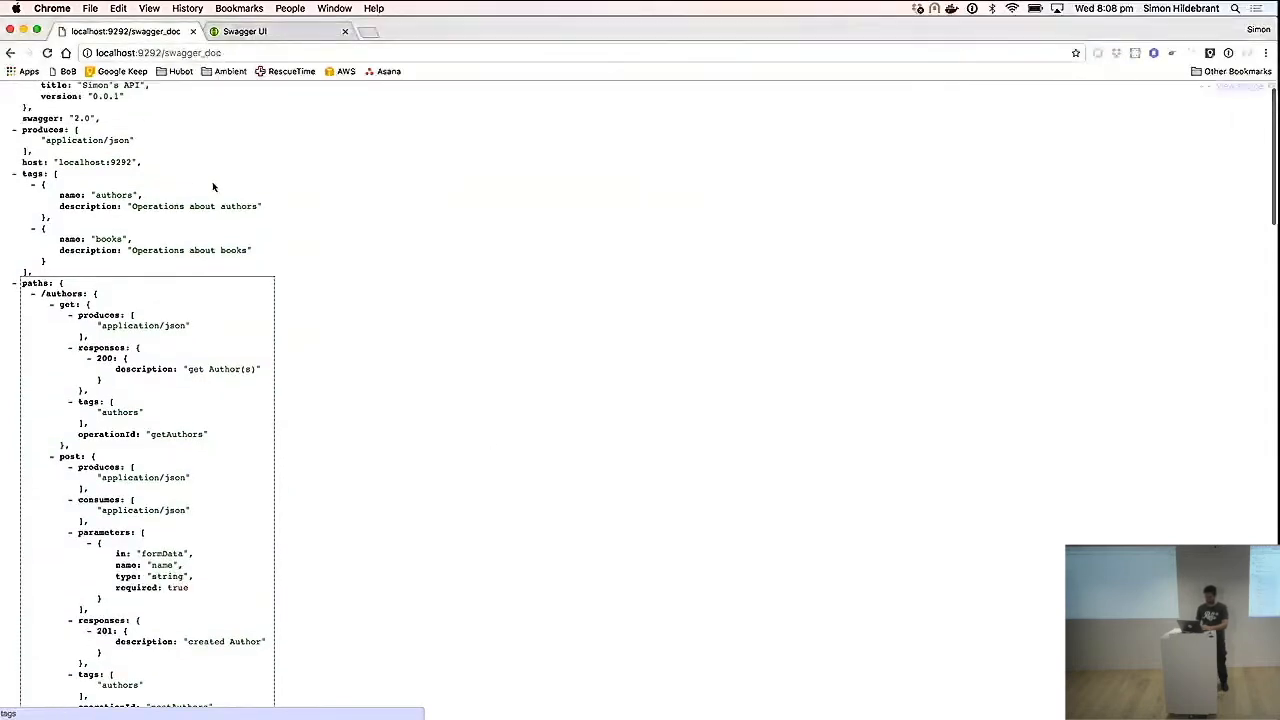
pyautogui.scroll(-3)
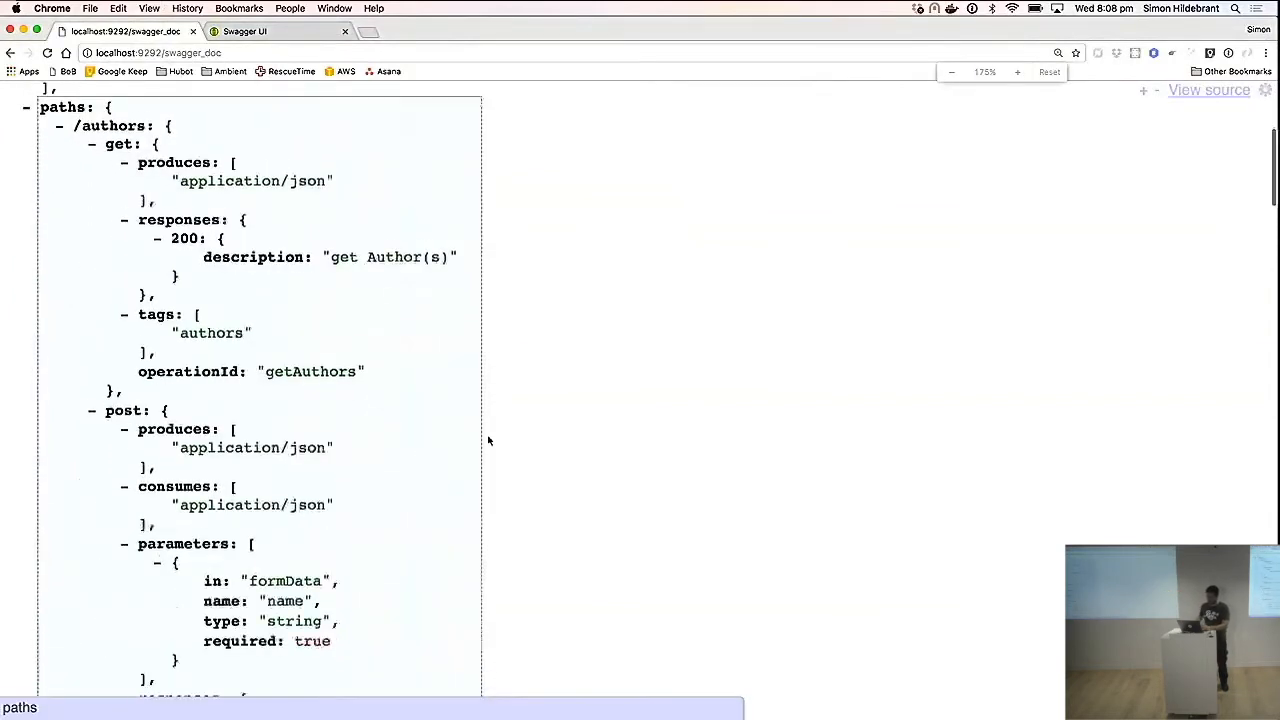
pyautogui.scroll(-3)
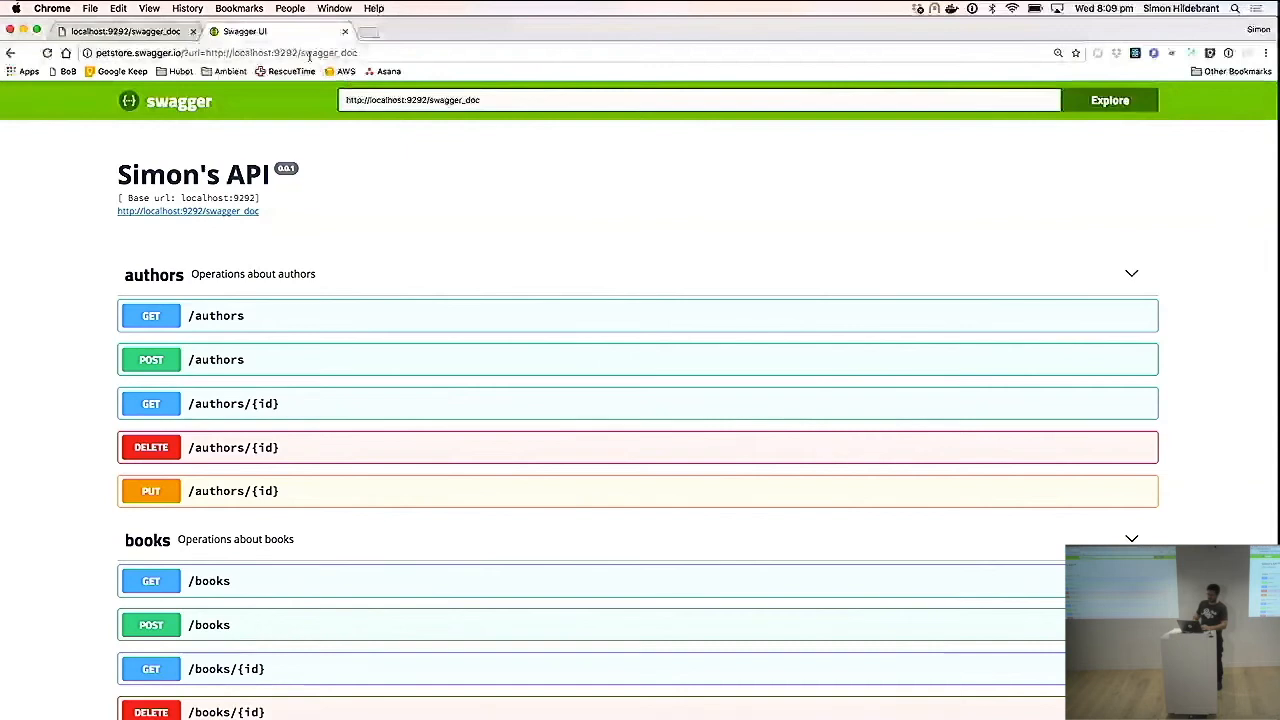
# Expand GET /authors to review its 200 response, then move down to POST /authors.
pyautogui.click(225, 52)
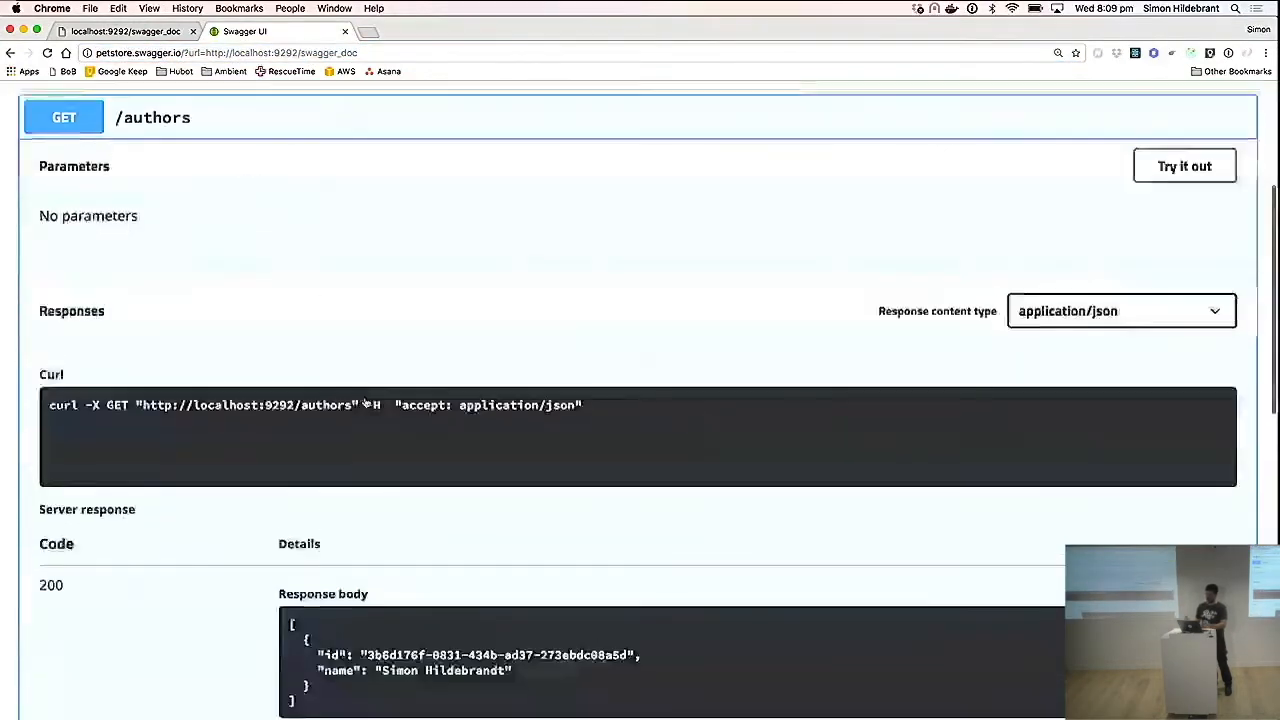
pyautogui.scroll(3)
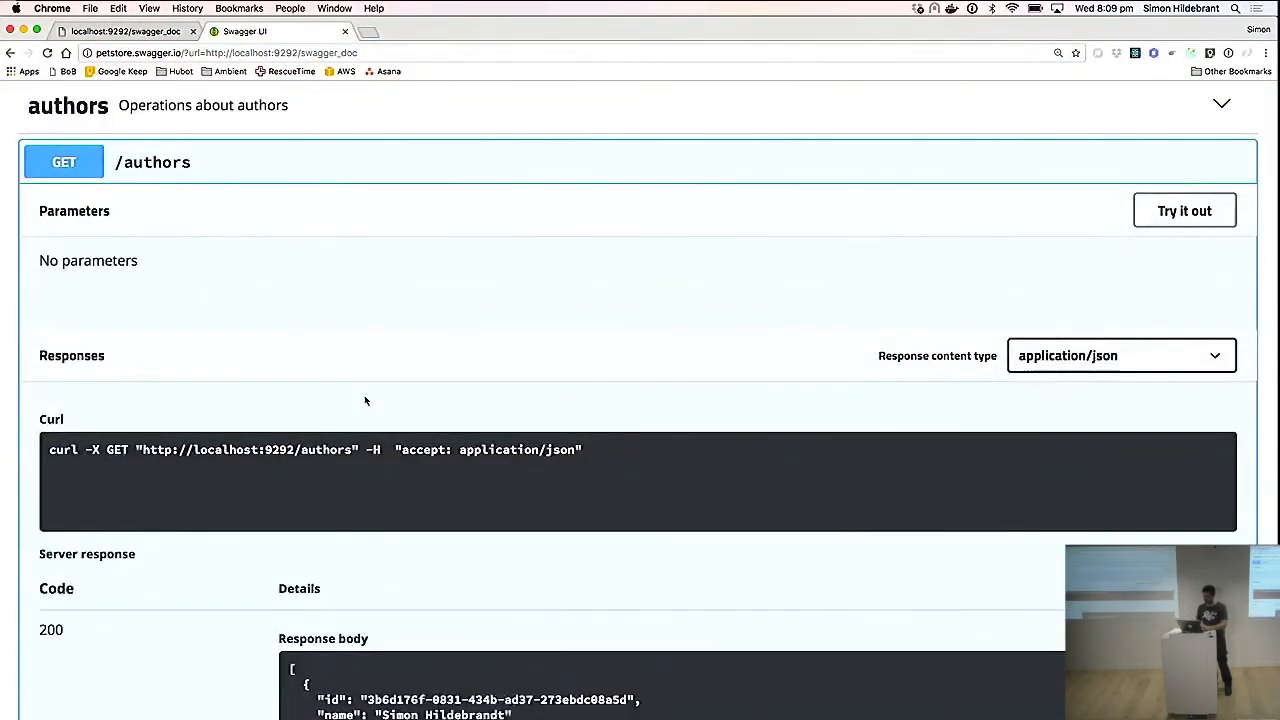
pyautogui.scroll(-3)
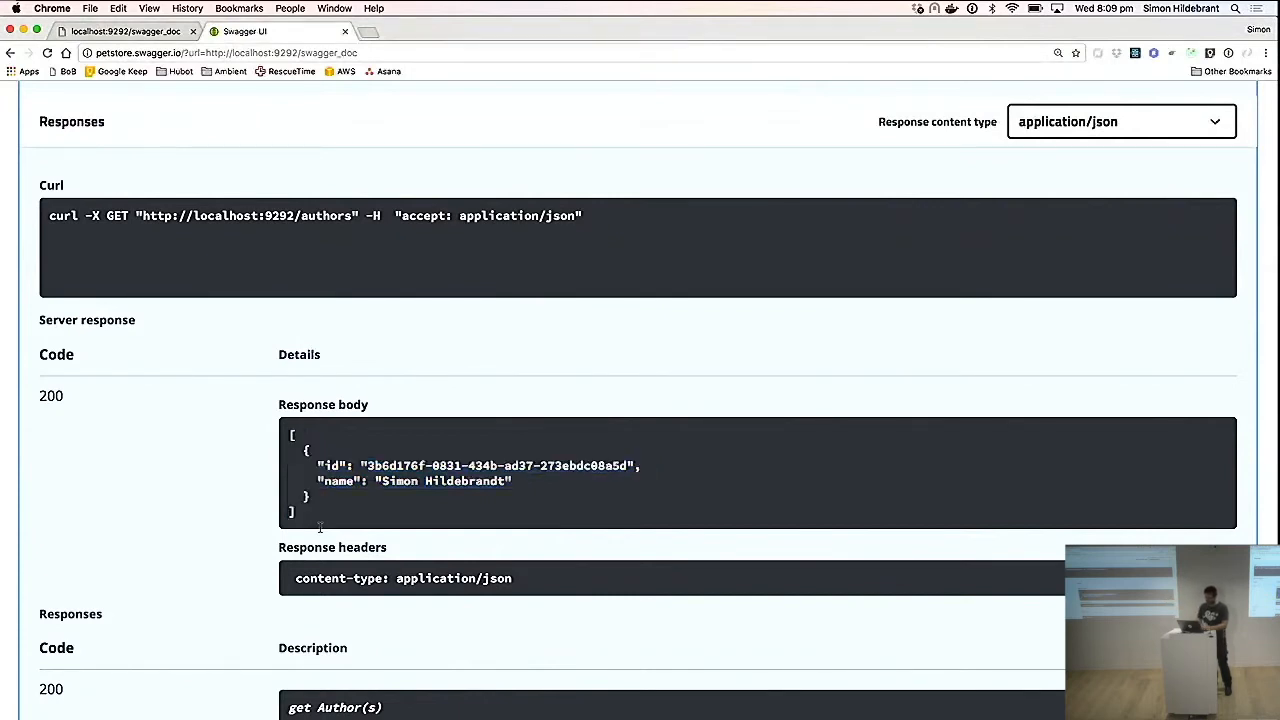
pyautogui.scroll(-3)
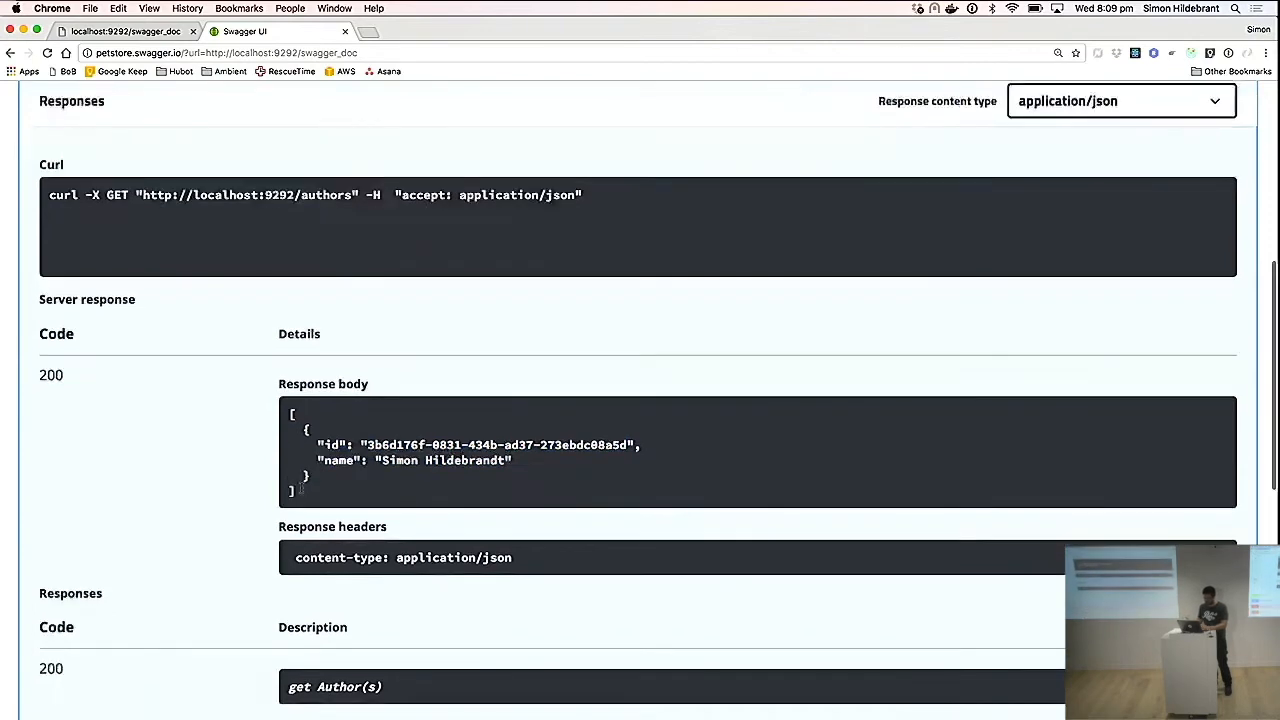
pyautogui.scroll(-3)
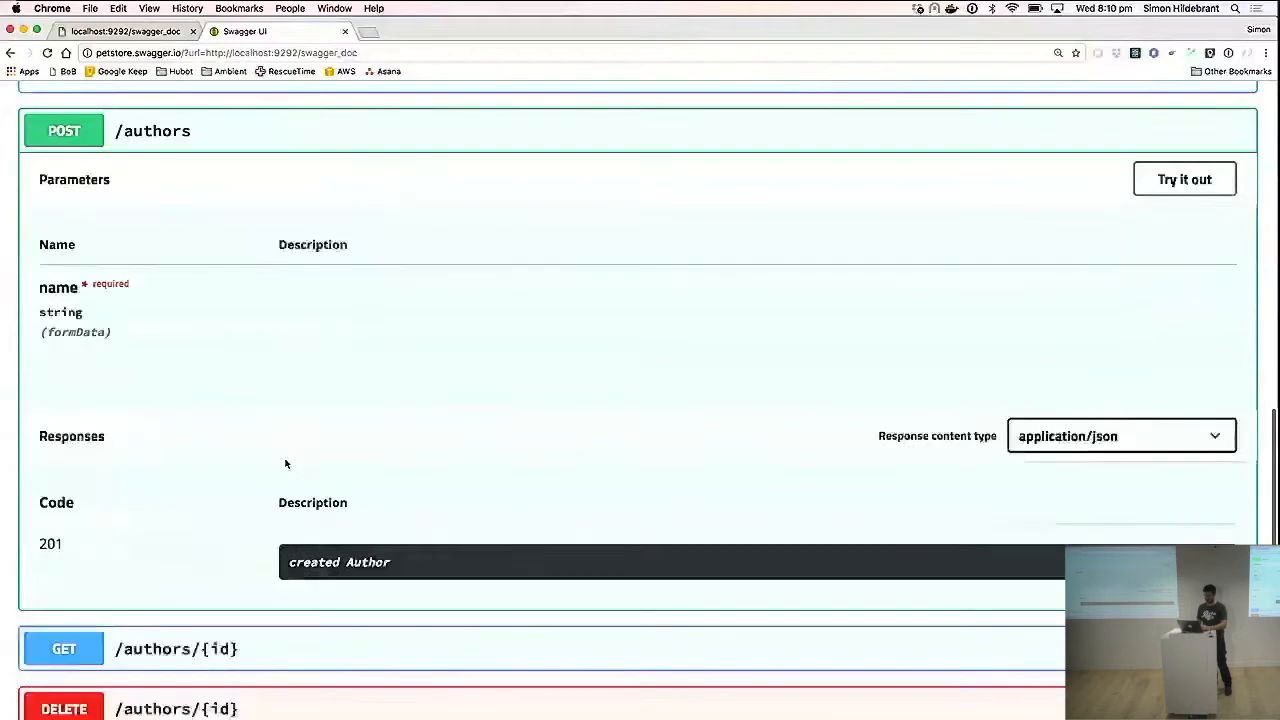
pyautogui.moveTo(405, 565)
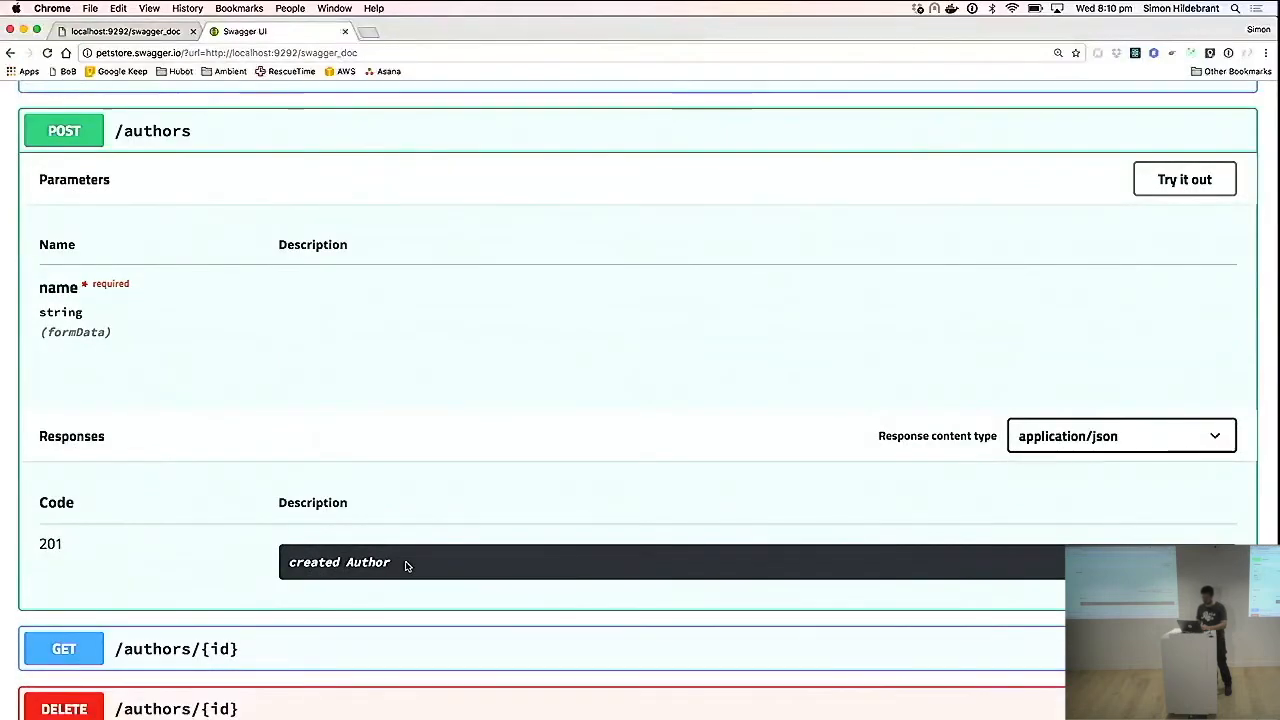
pyautogui.moveTo(868, 246)
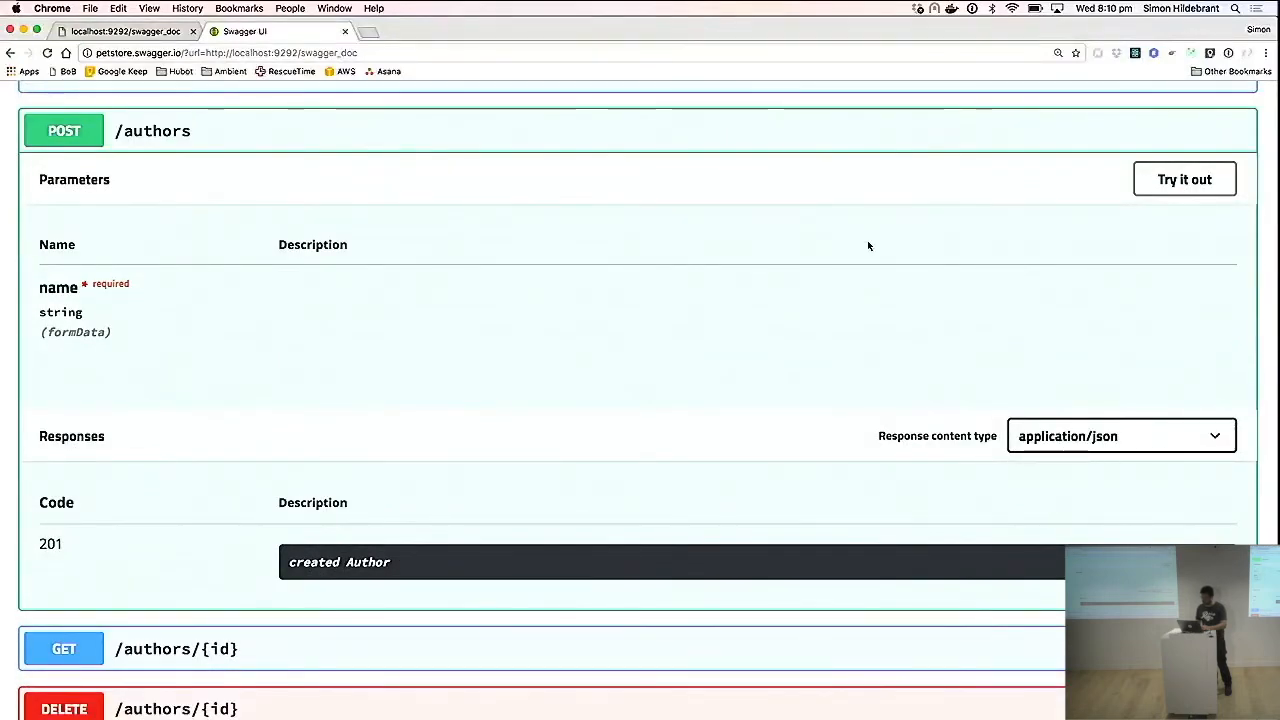
# Send a POST /authors request with name 'Try Ruby' and select the generated curl command.
pyautogui.click(1184, 179)
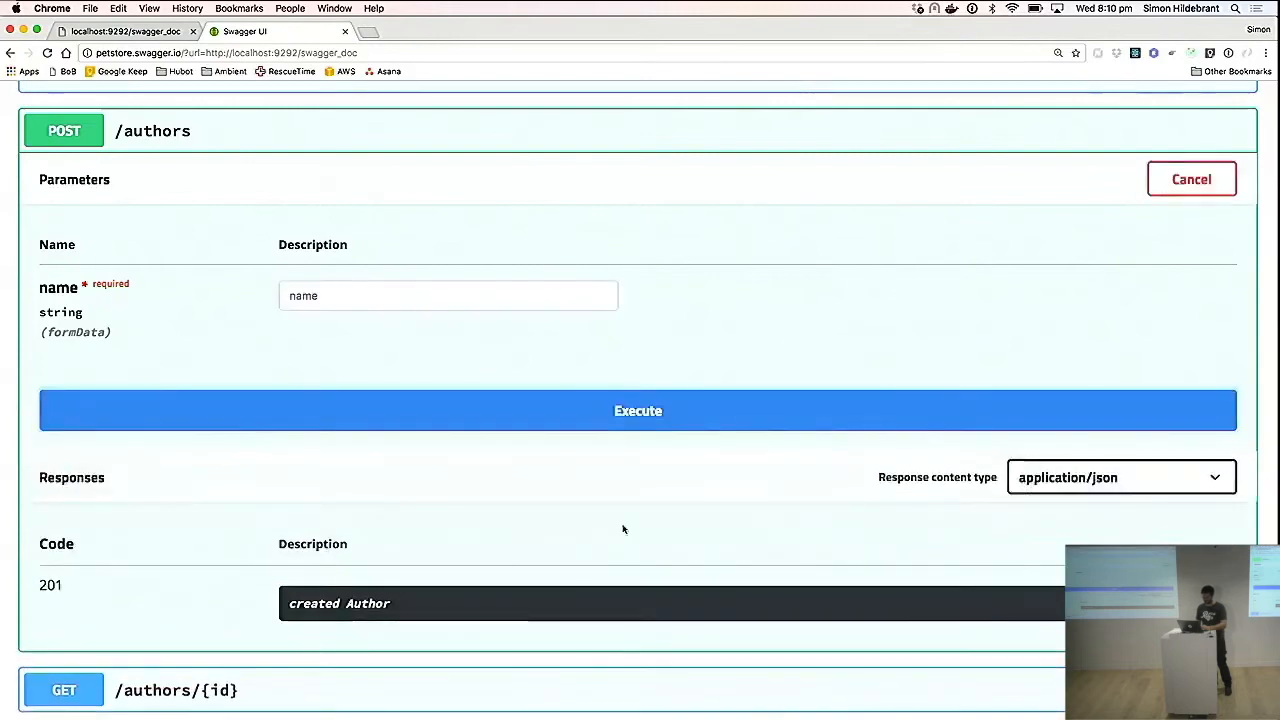
pyautogui.click(448, 295)
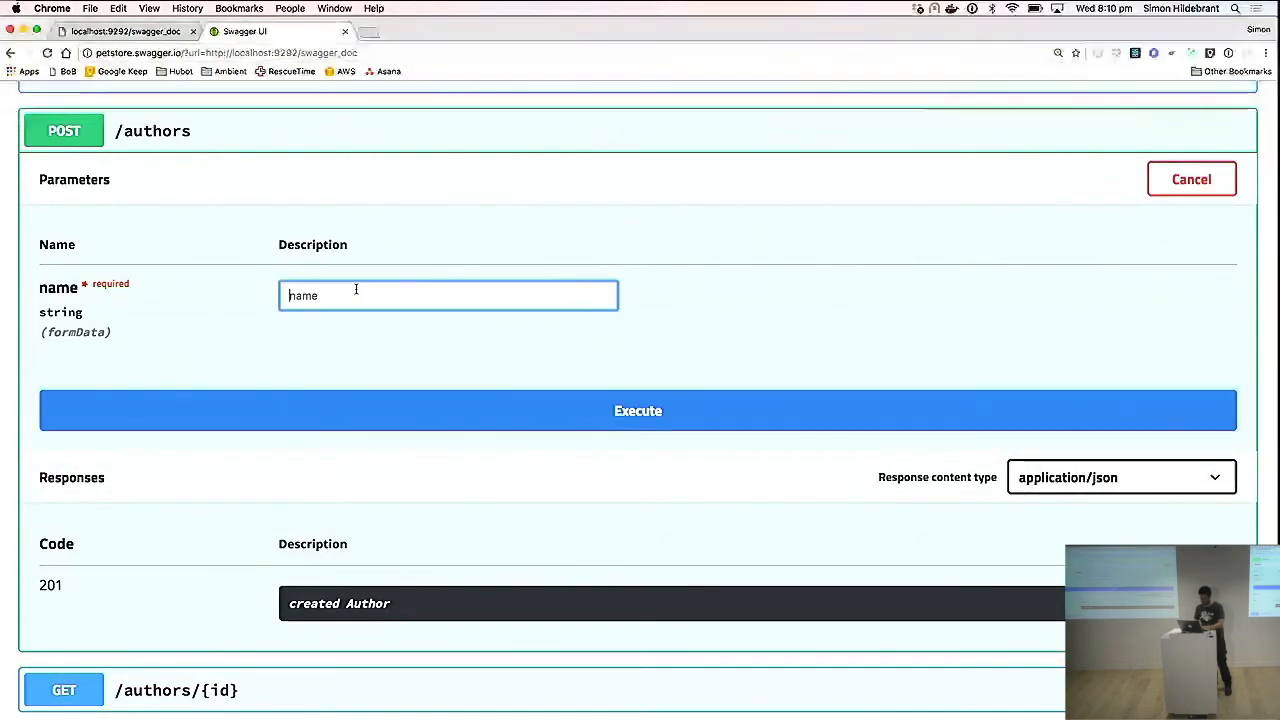
pyautogui.write('Try Ruby')
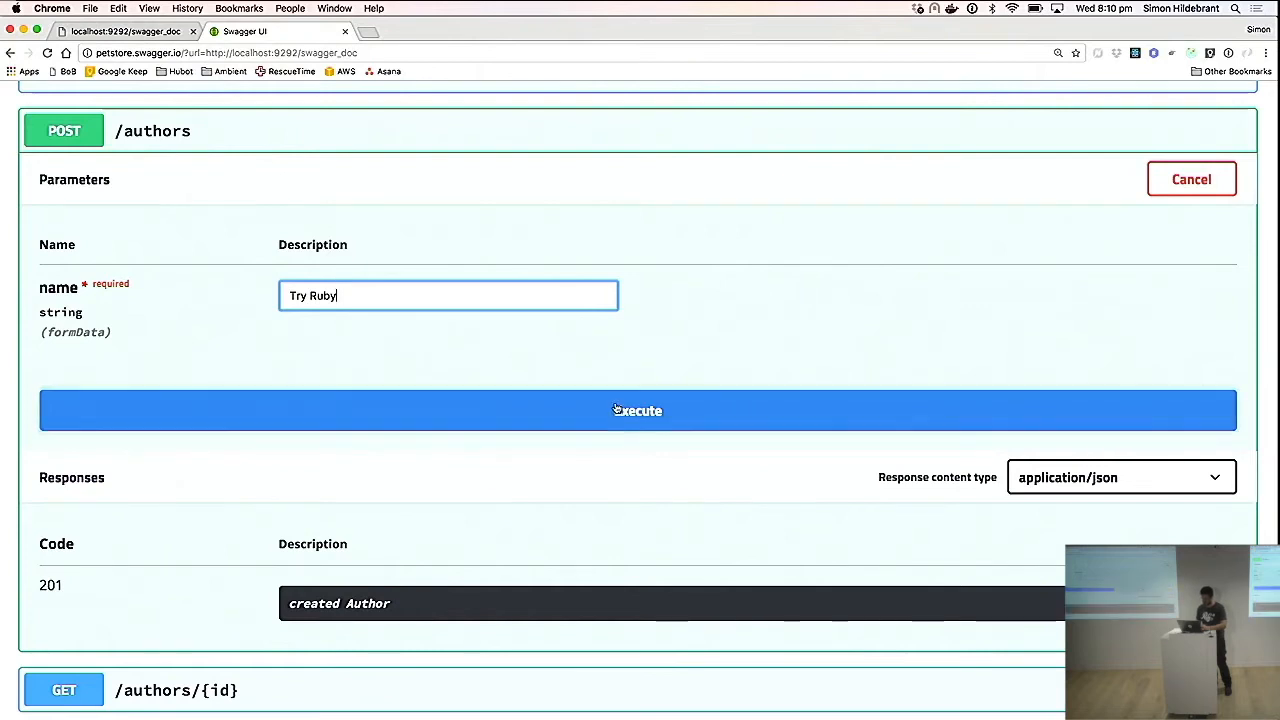
pyautogui.click(637, 410)
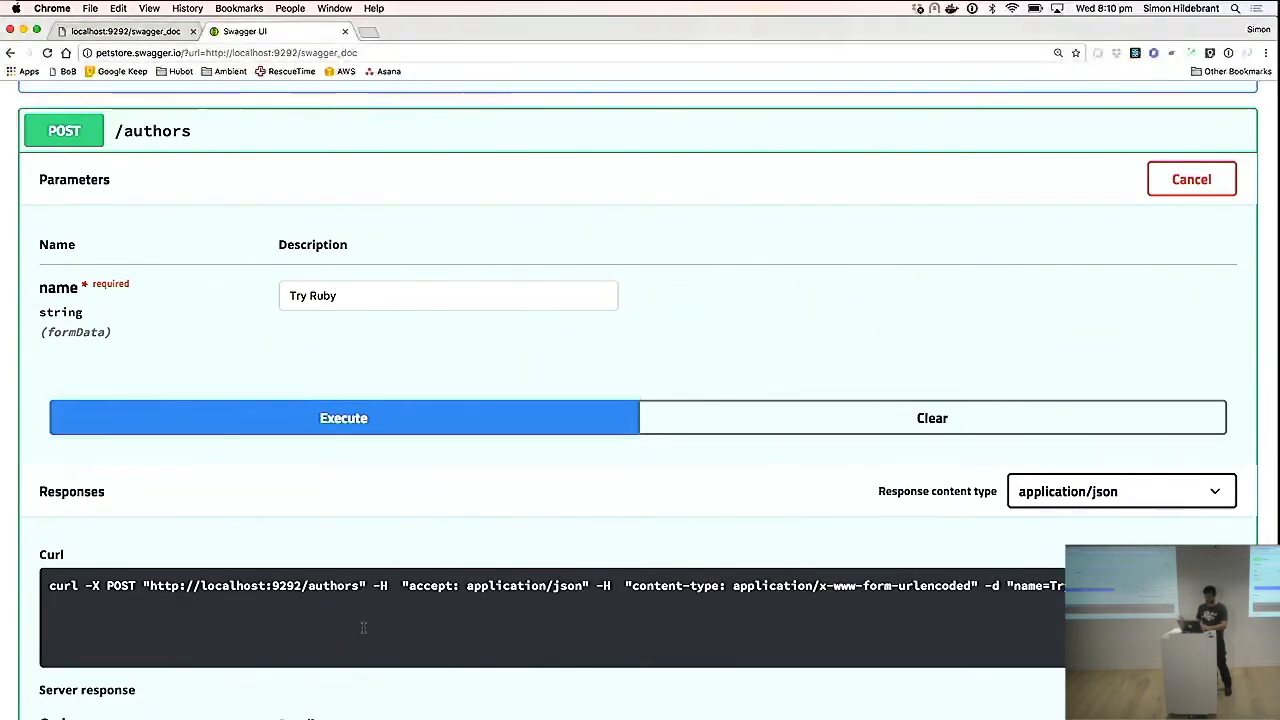
pyautogui.tripleClick(363, 587)
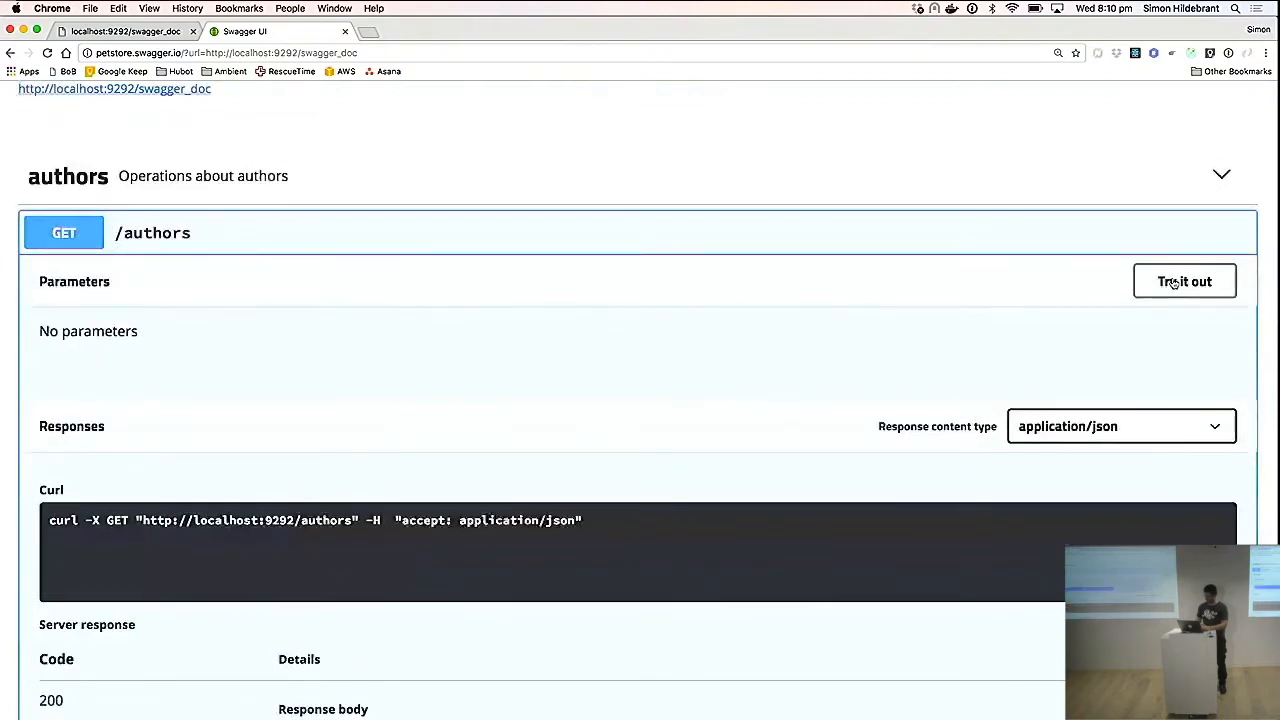
pyautogui.click(1184, 281)
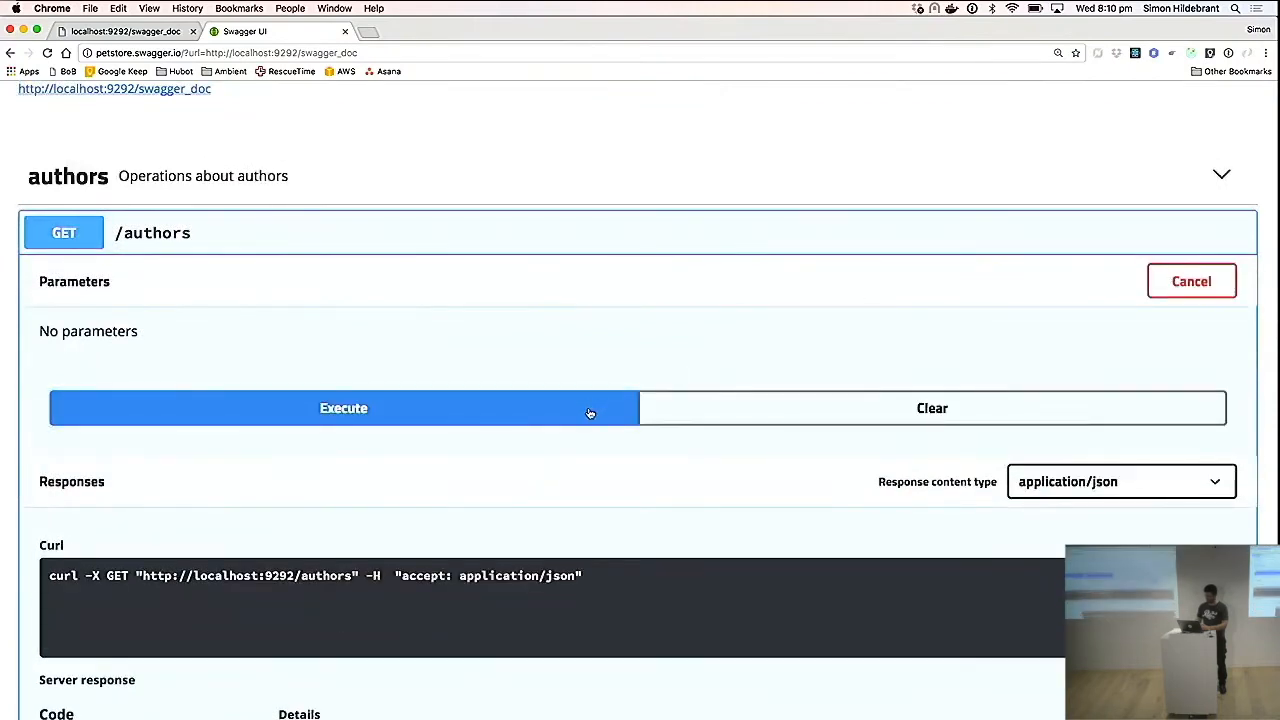
pyautogui.click(343, 408)
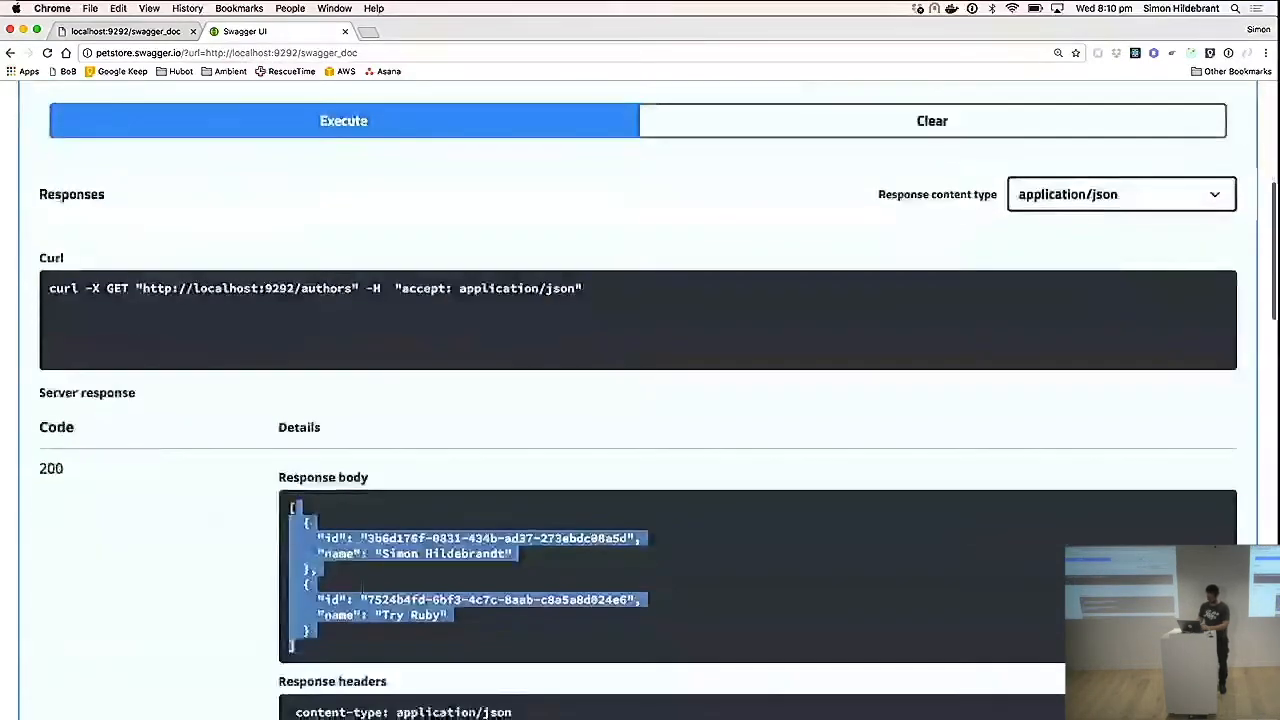
pyautogui.click(489, 612)
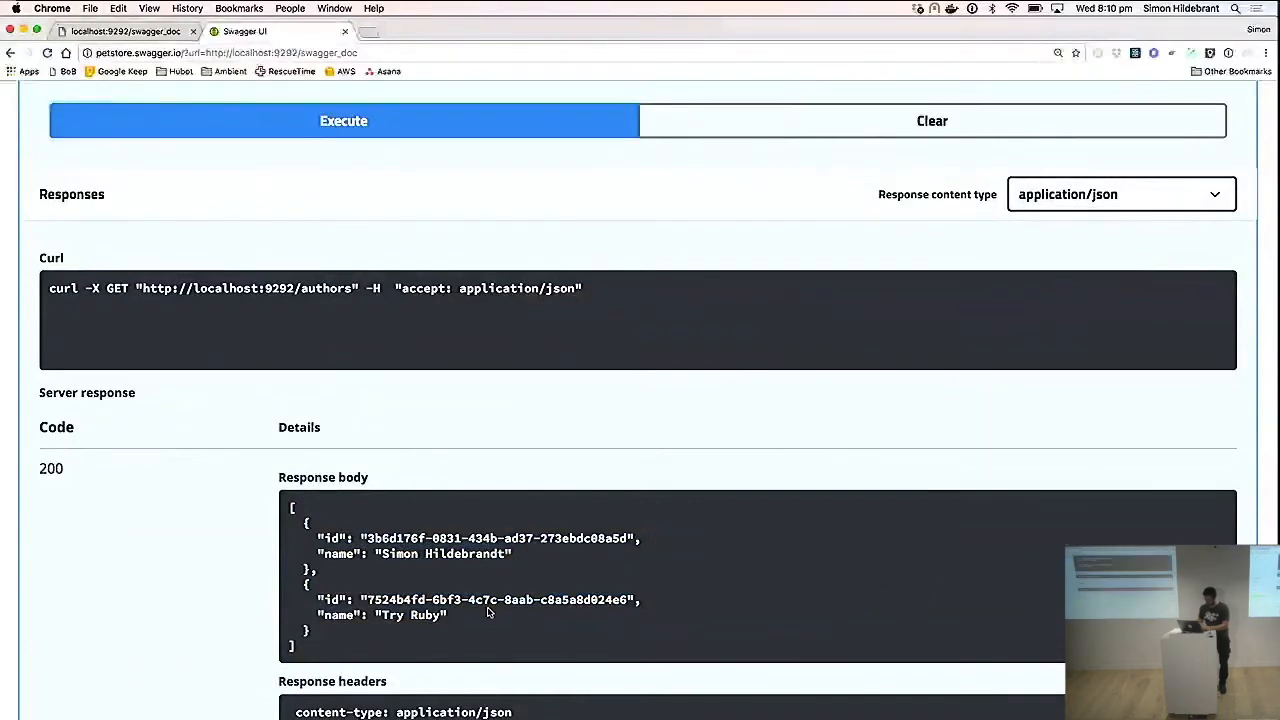
pyautogui.scroll(-3)
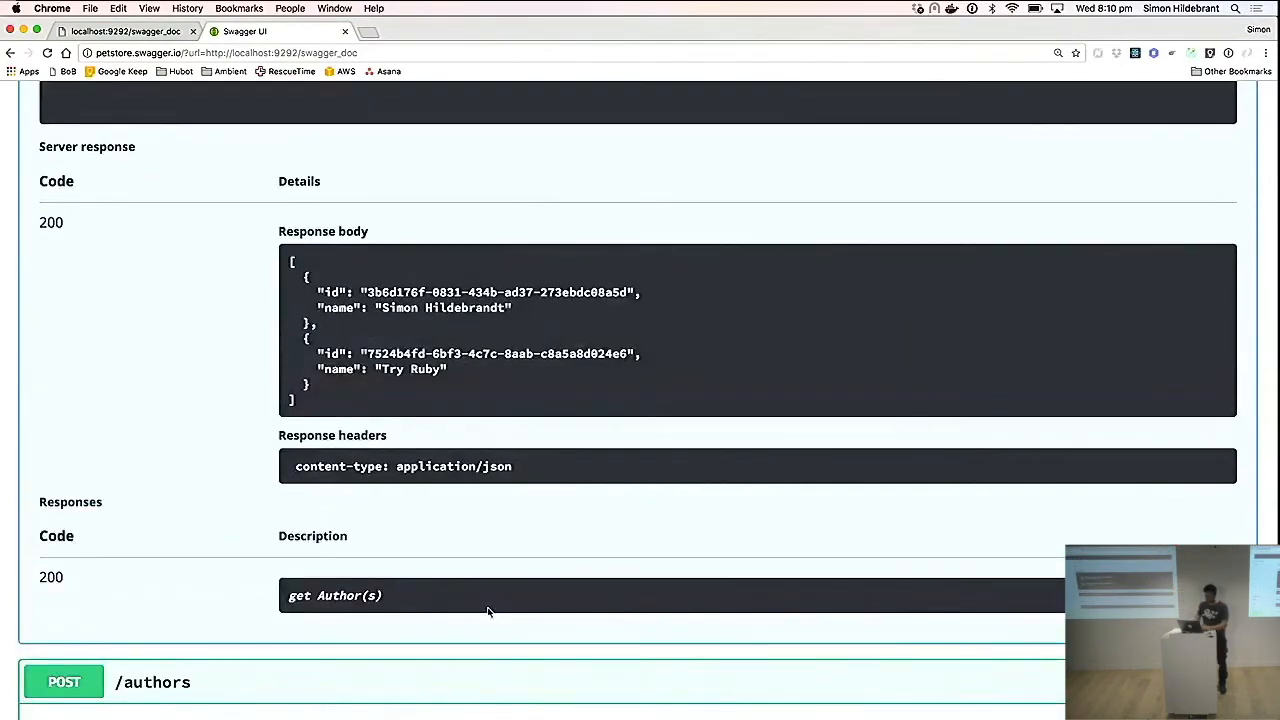
pyautogui.scroll(-3)
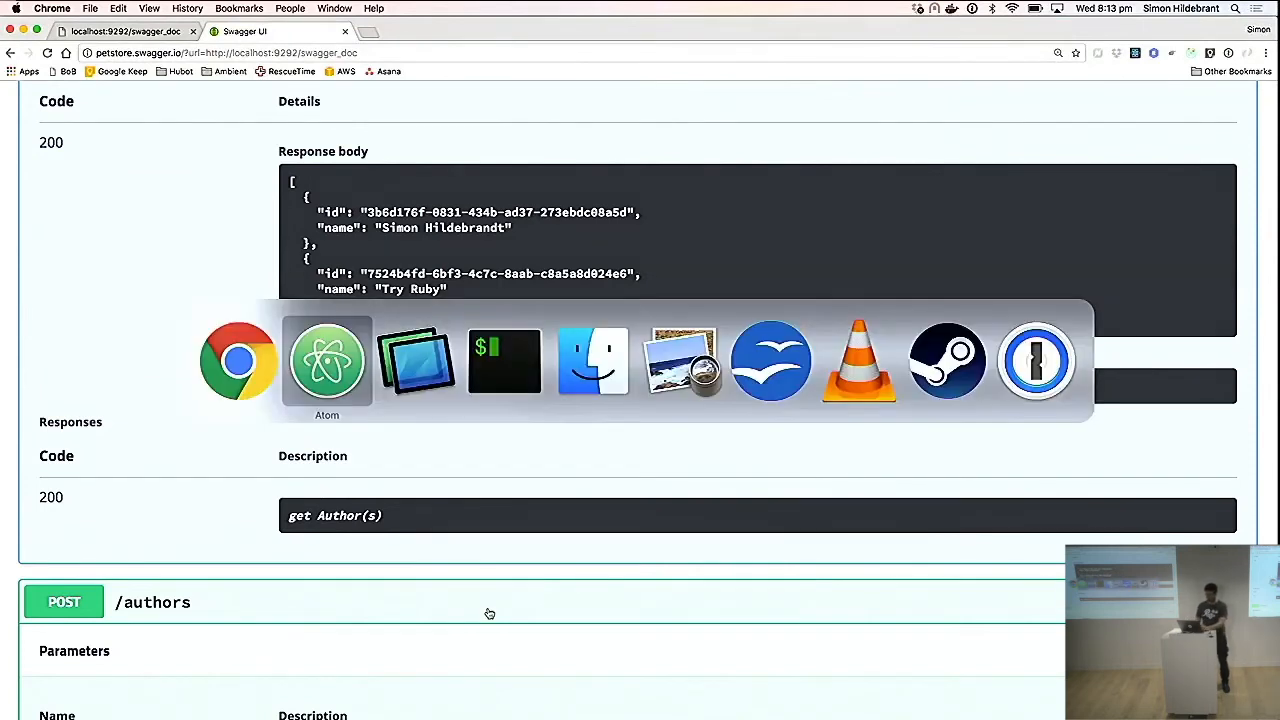
# Back in Atom, scroll config.ru down to the books resource with its get, params and delete routes.
pyautogui.click(327, 360)
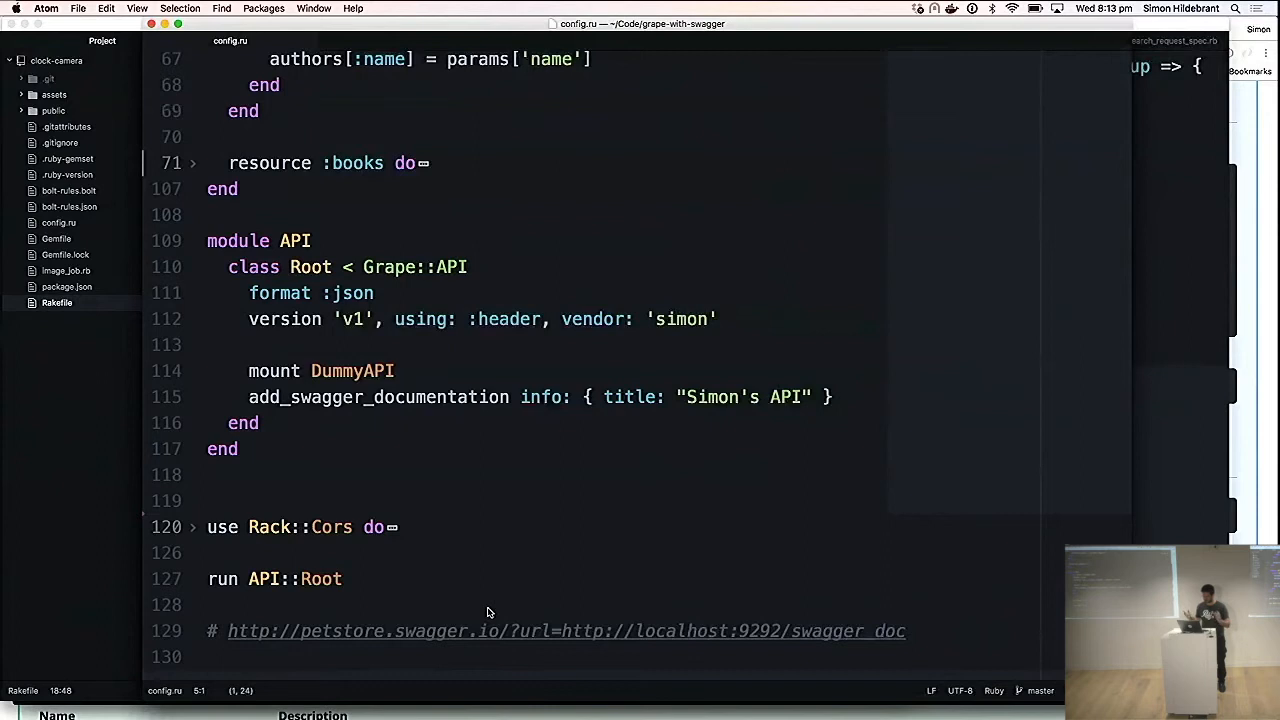
pyautogui.scroll(-3)
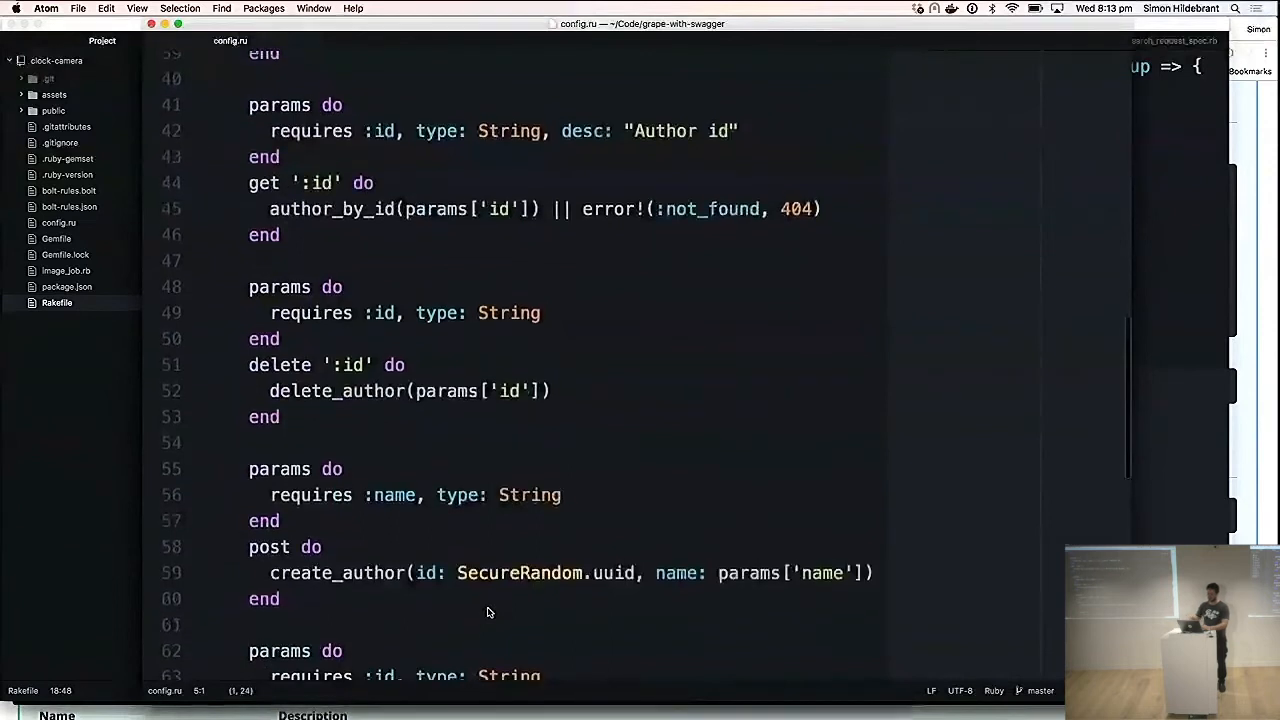
pyautogui.scroll(-3)
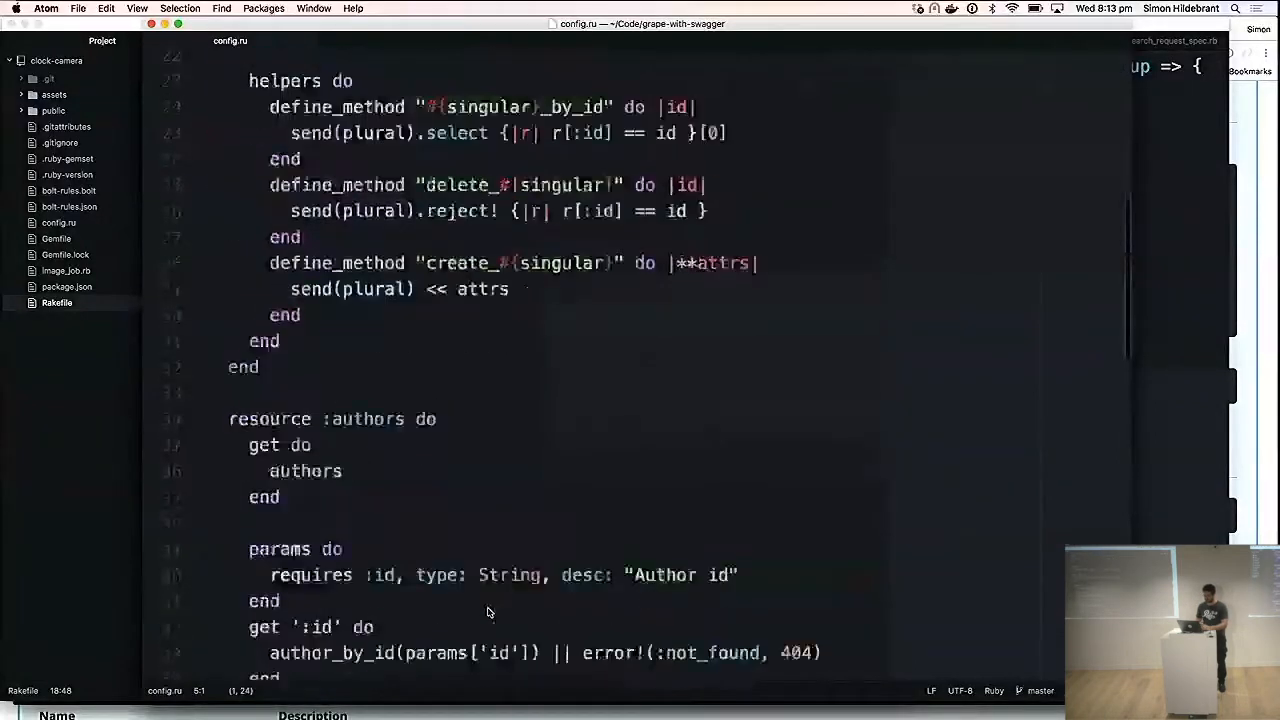
pyautogui.scroll(-3)
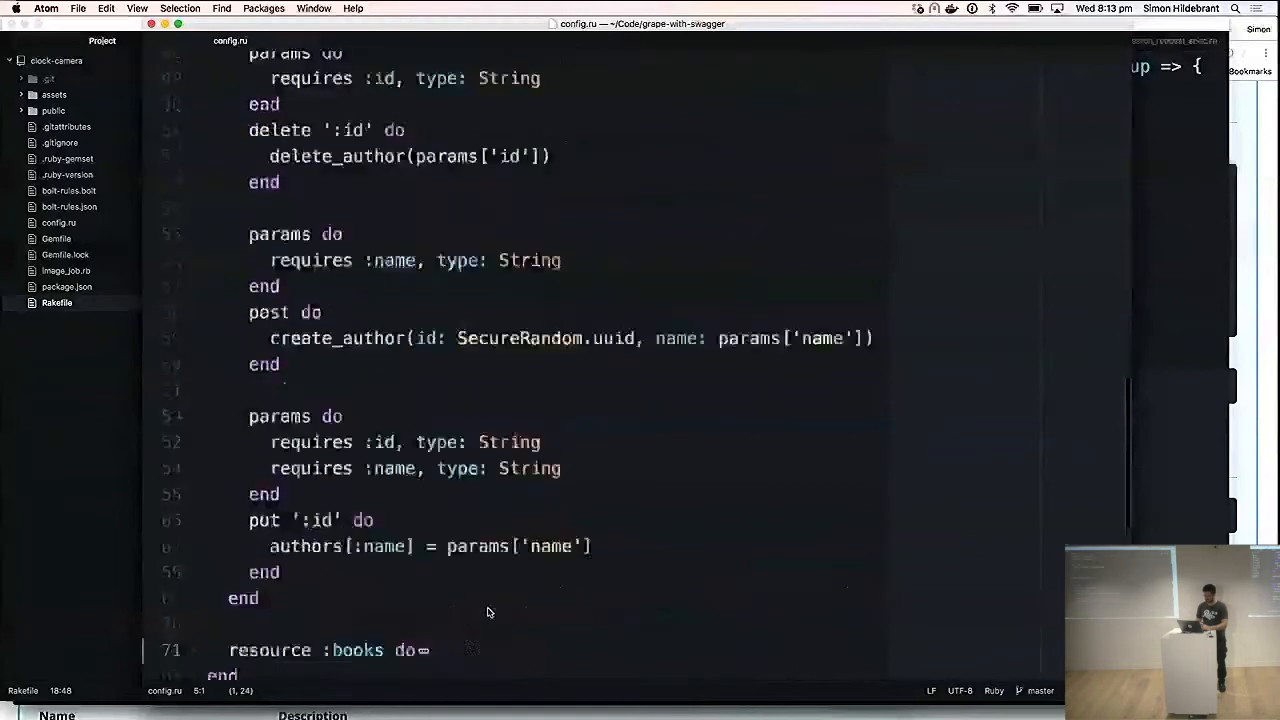
pyautogui.scroll(-3)
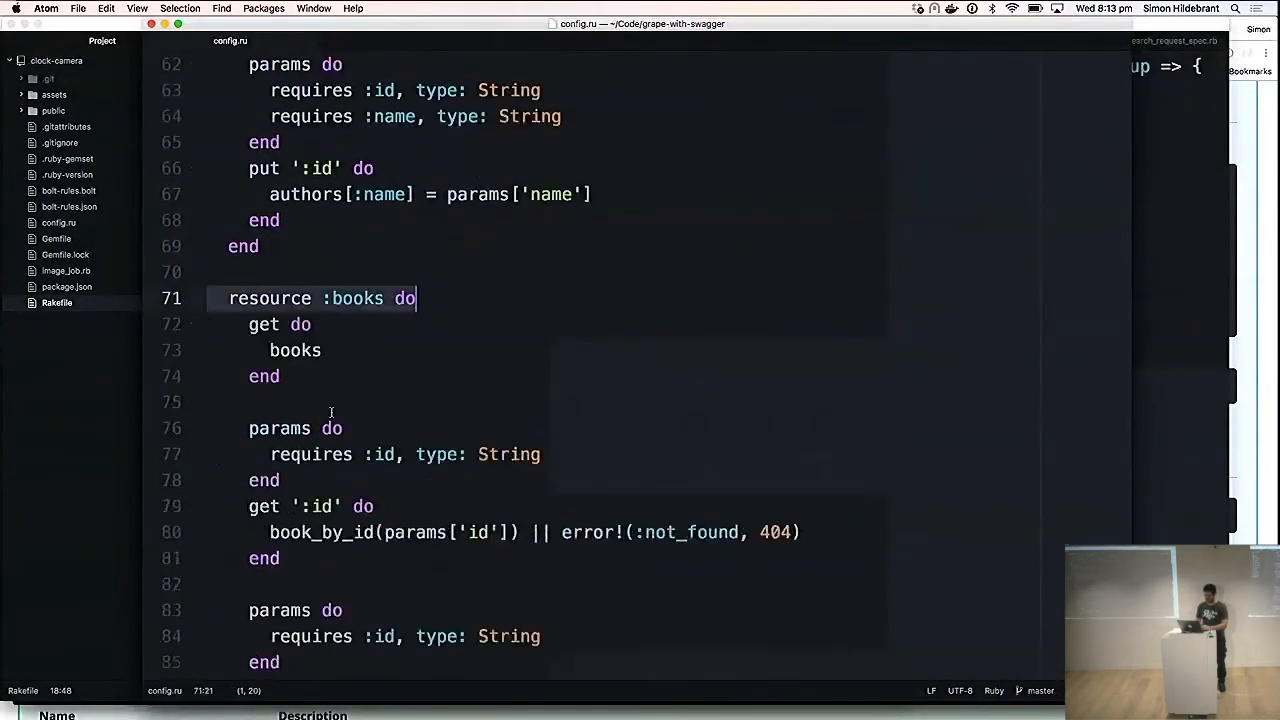
pyautogui.scroll(-3)
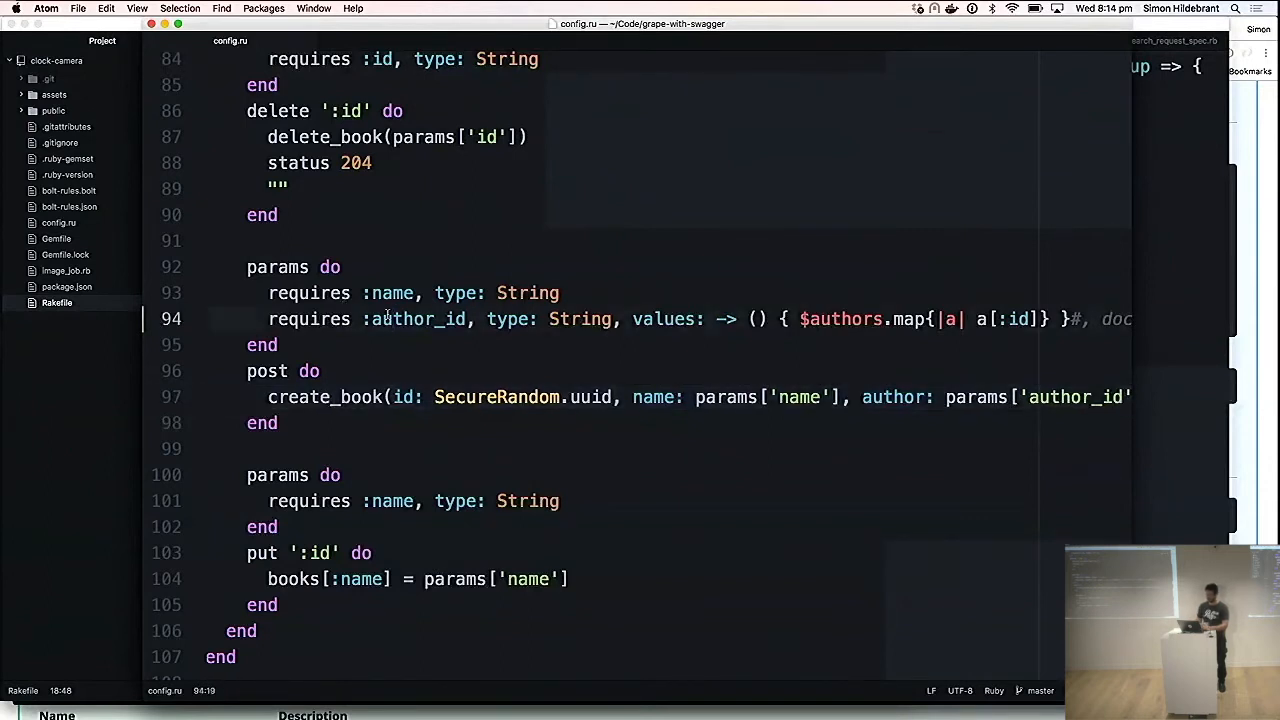
# Drop the $ so the author_id values lambda calls the authors helper.
pyautogui.click(464, 319)
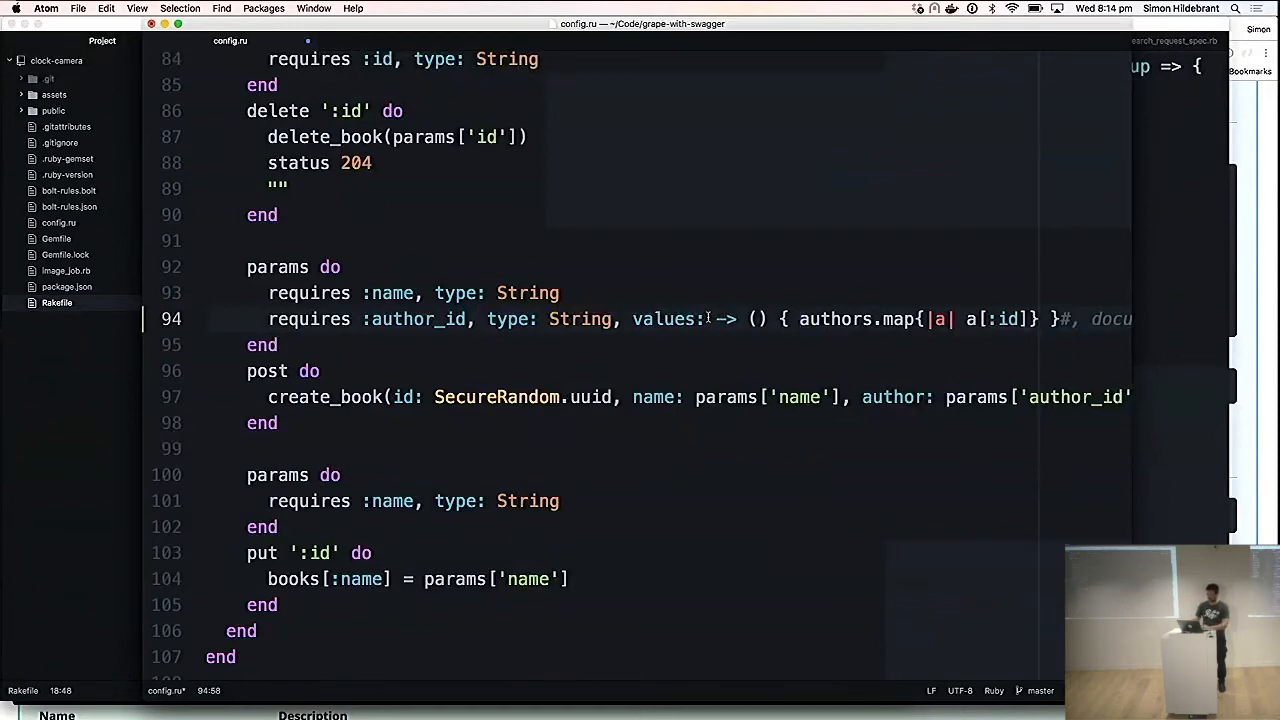
pyautogui.scroll(3)
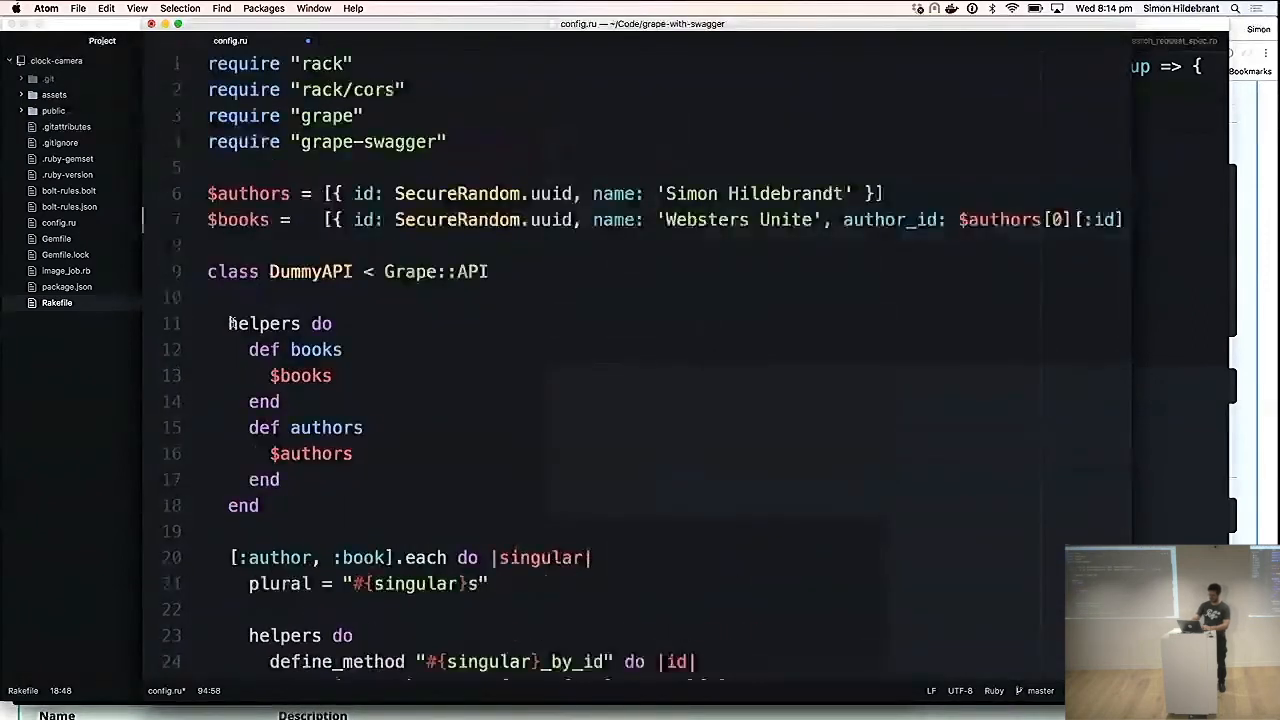
# Restore the $authors global in the author_id values lambda and return to the browser.
pyautogui.moveTo(228, 323); pyautogui.dragTo(259, 505)
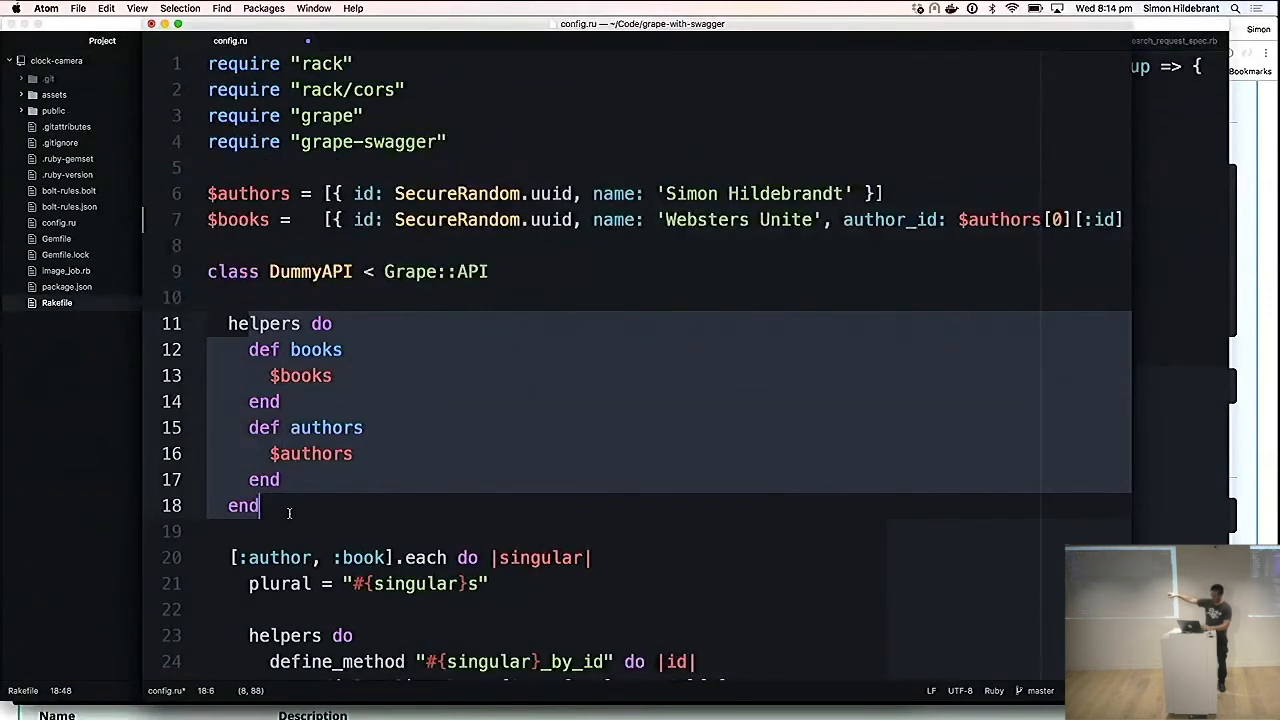
pyautogui.scroll(-3)
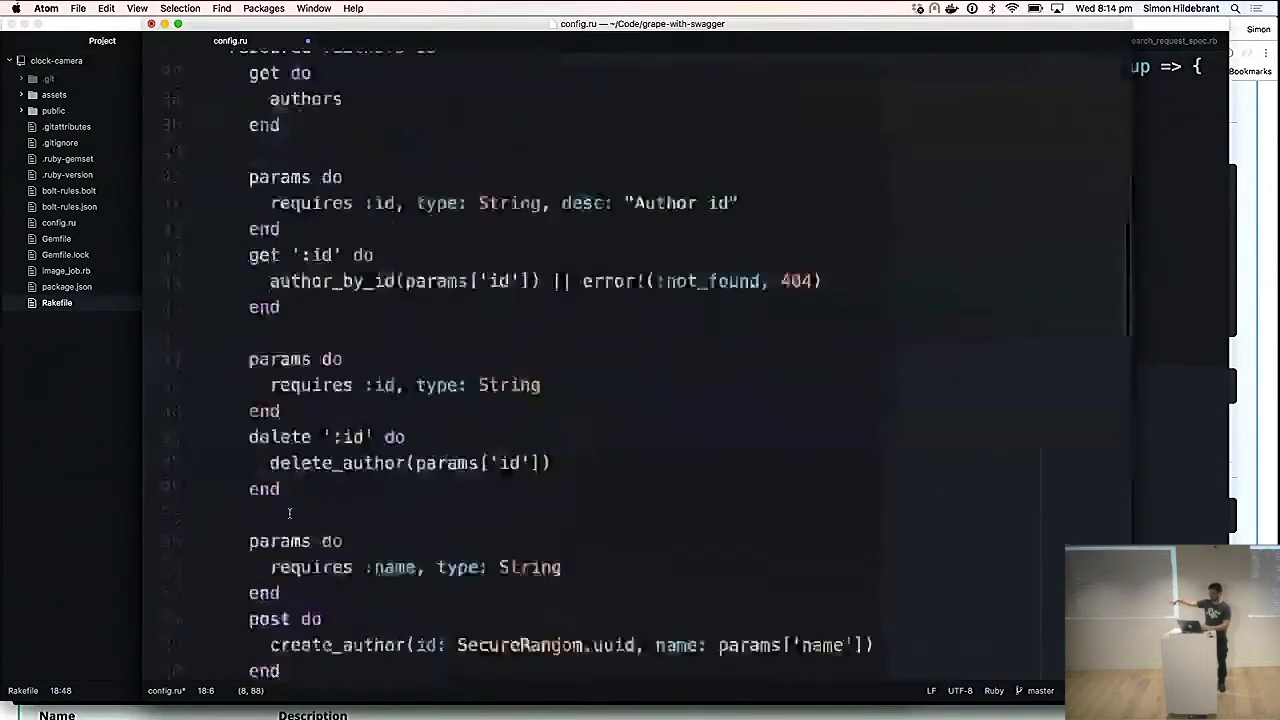
pyautogui.scroll(-3)
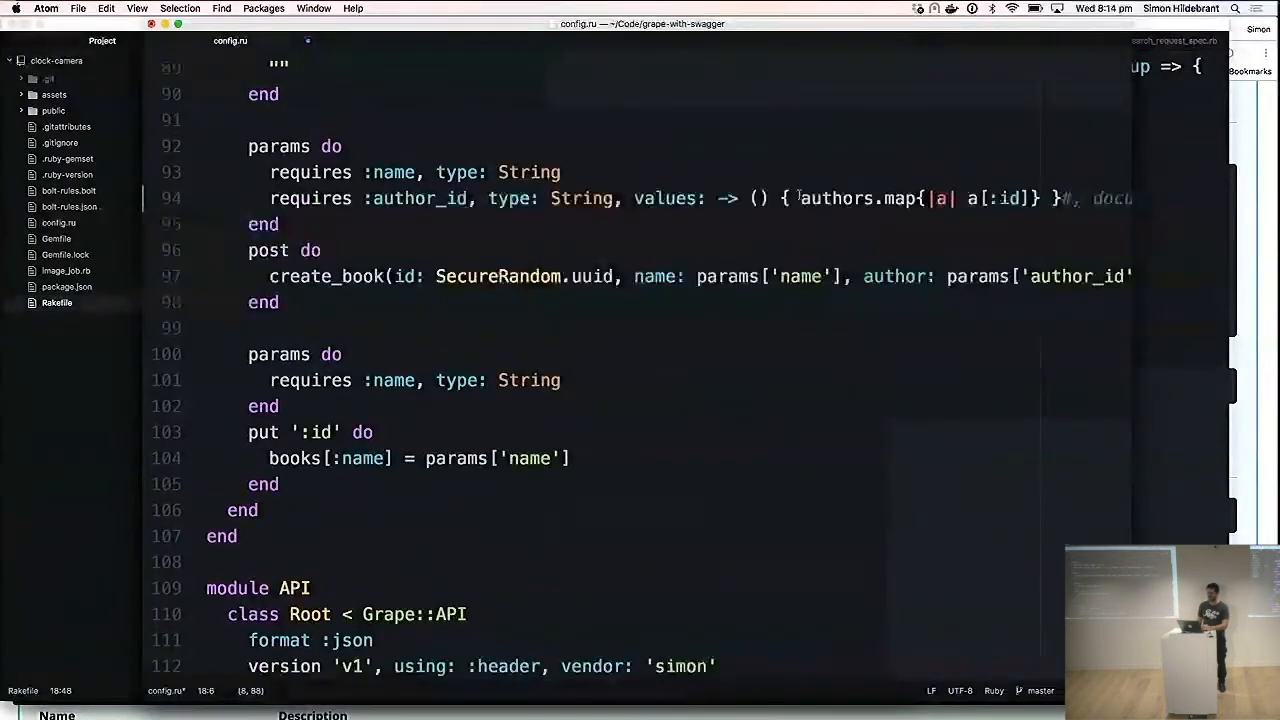
pyautogui.write('$')
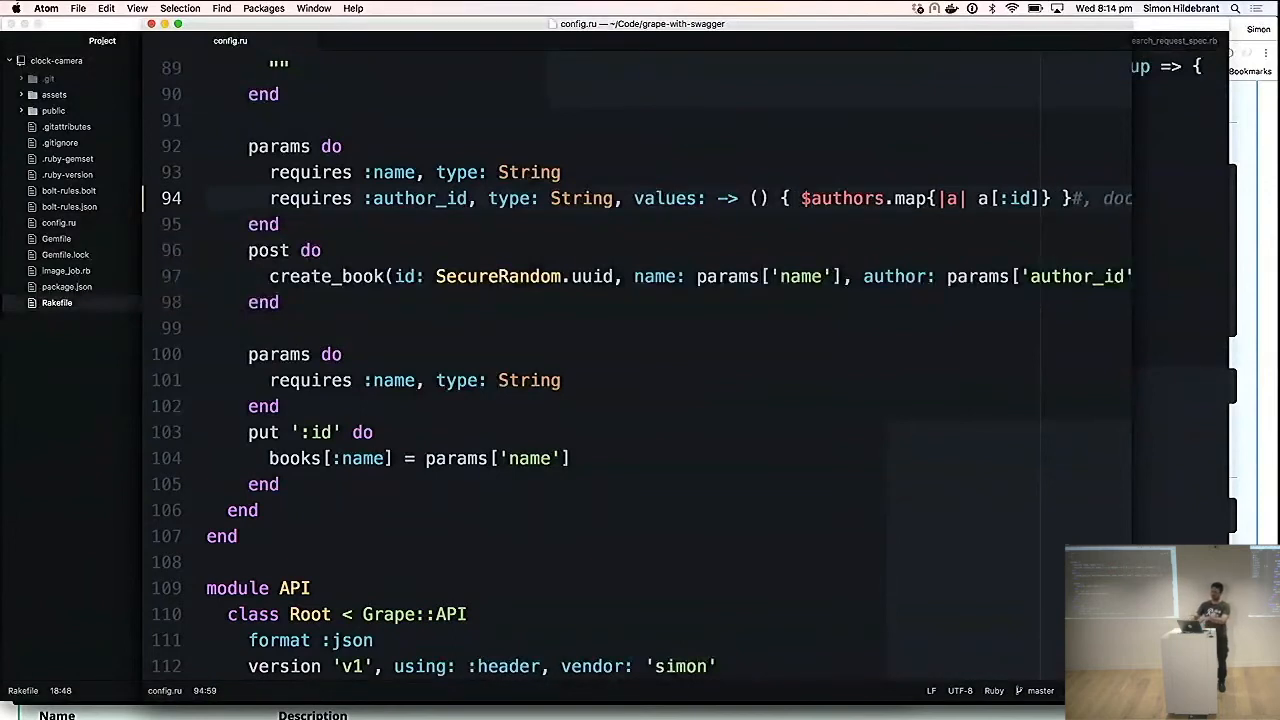
pyautogui.click(805, 198)
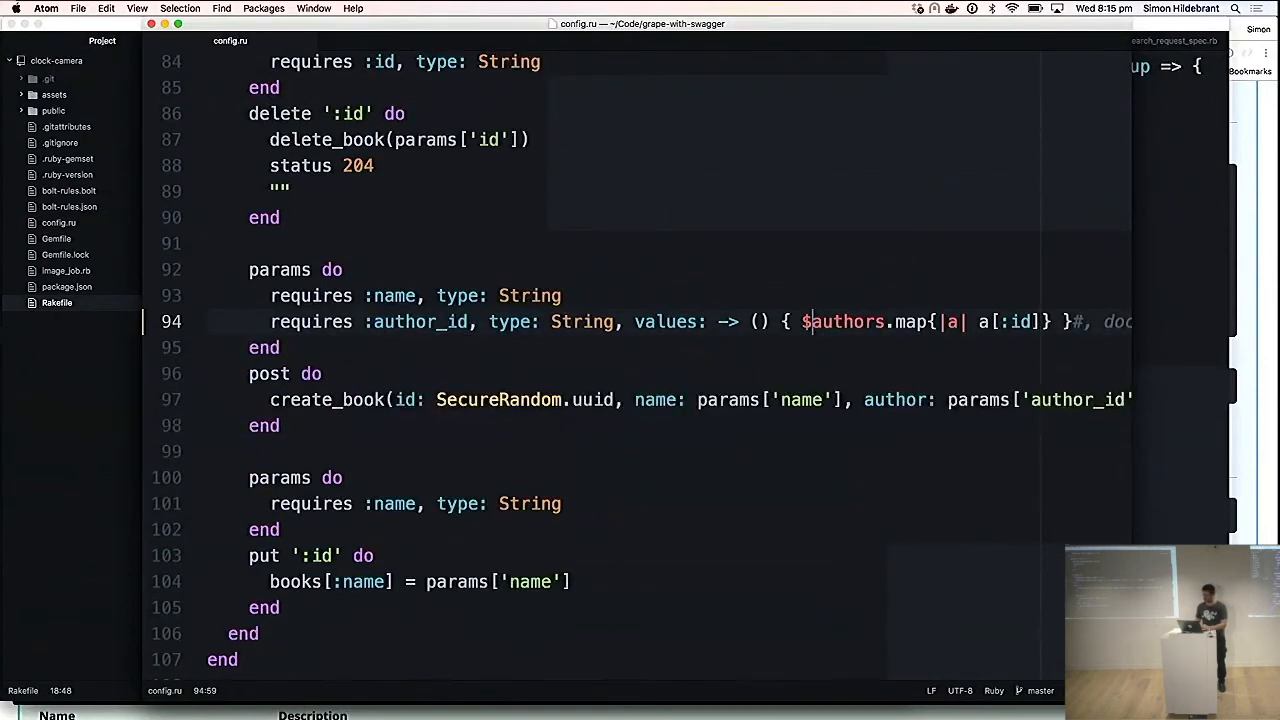
pyautogui.press('cmd+tab')
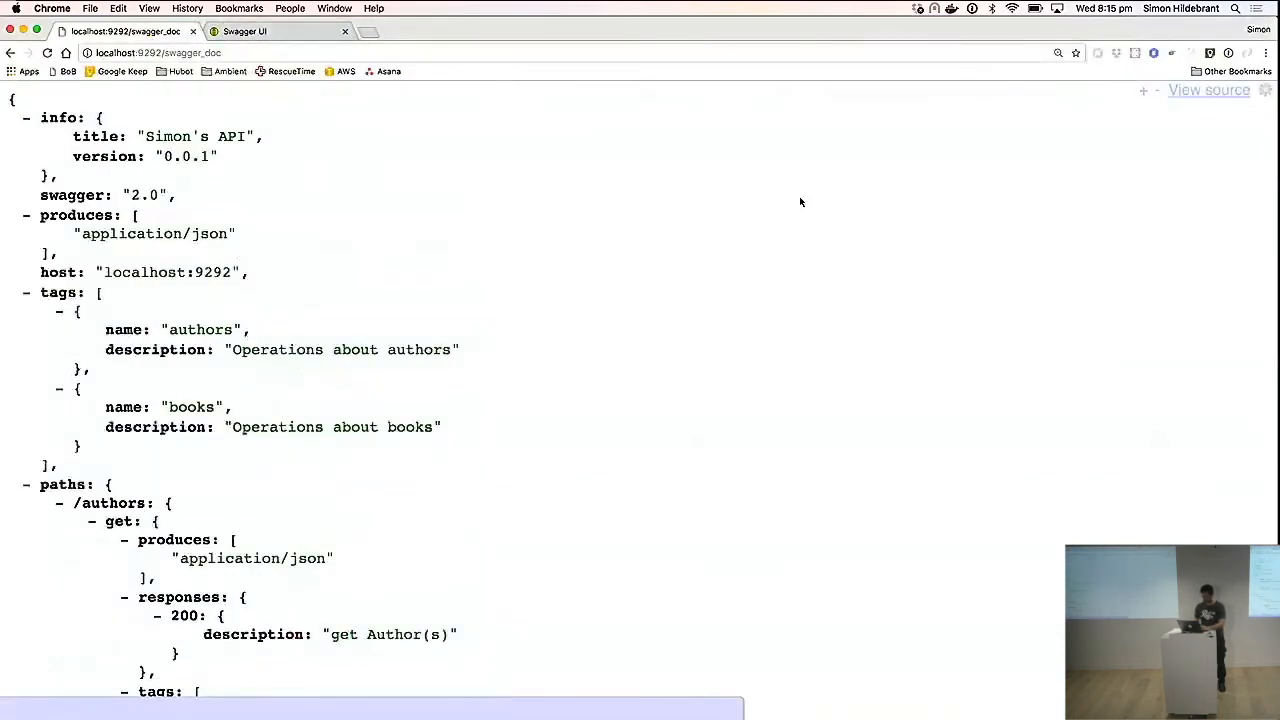
# Search the swagger_doc JSON for 'enum', finding no matches.
pyautogui.write('enum')
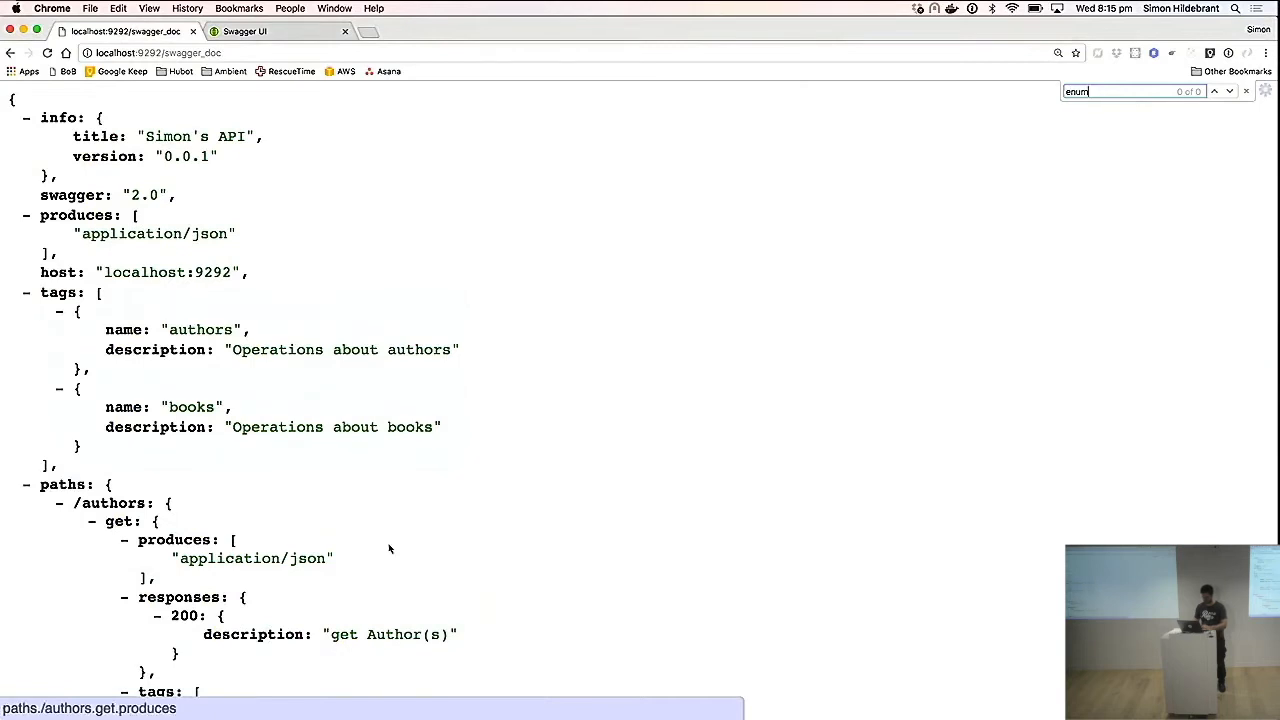
pyautogui.scroll(-3)
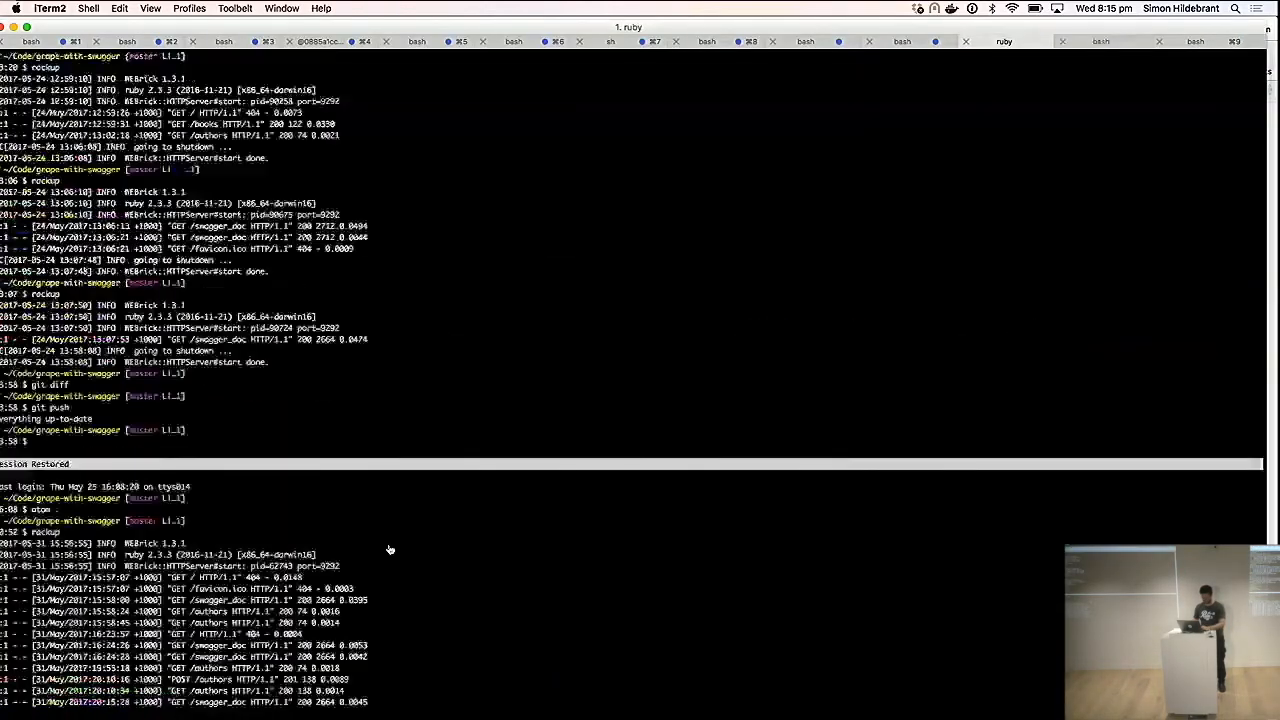
# Restart rackup in iTerm2 and bring Chrome back to the front.
pyautogui.scroll(-3)
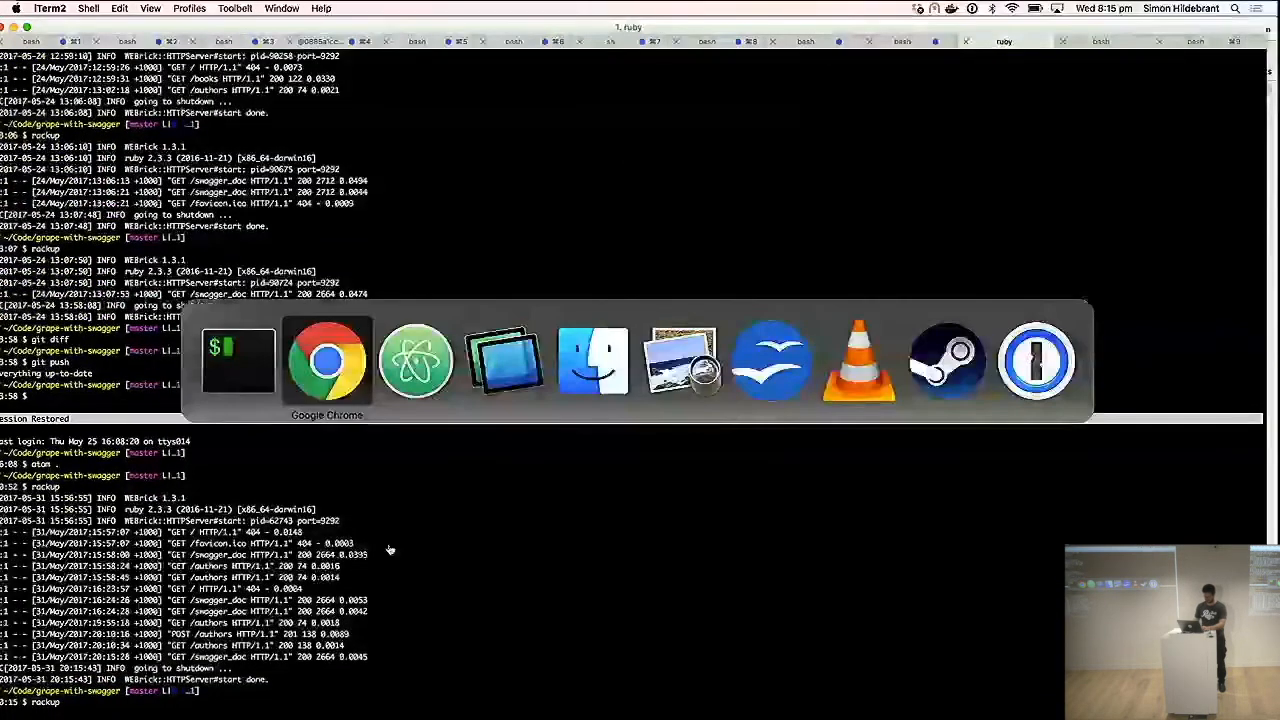
pyautogui.click(326, 360)
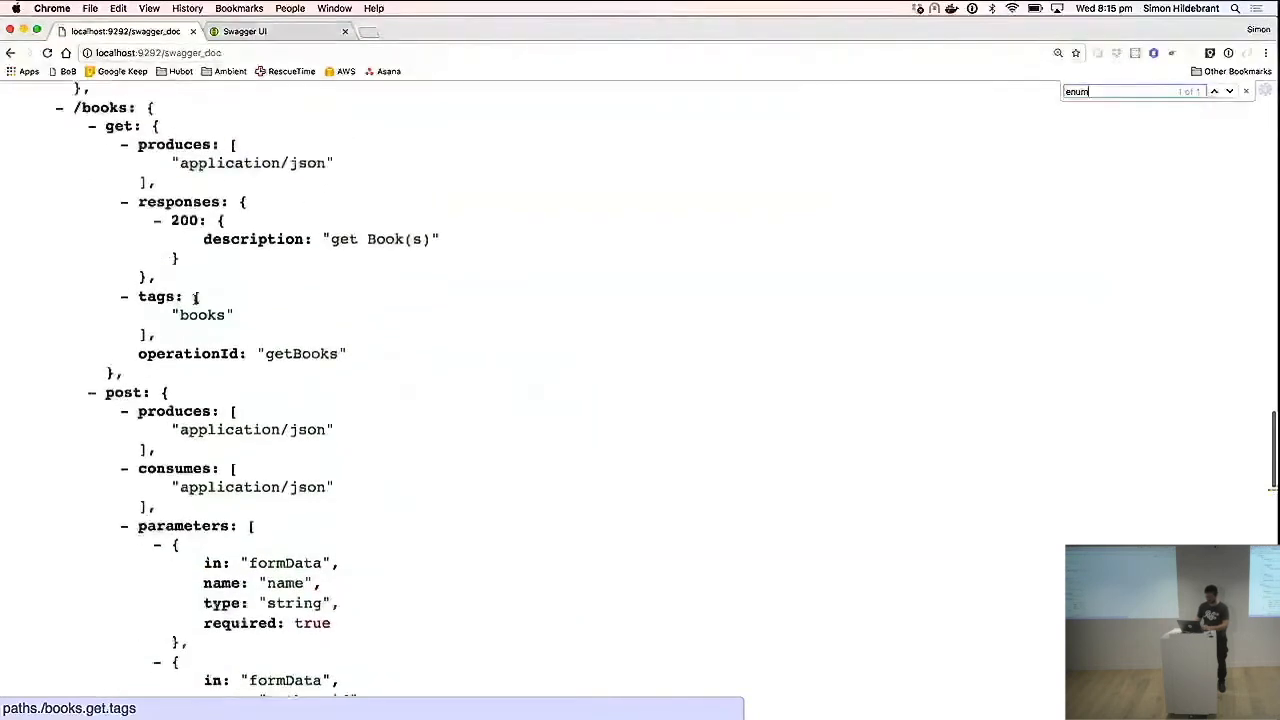
# Scroll the reloaded swagger_doc JSON through the /books get and post definitions.
pyautogui.scroll(-3)
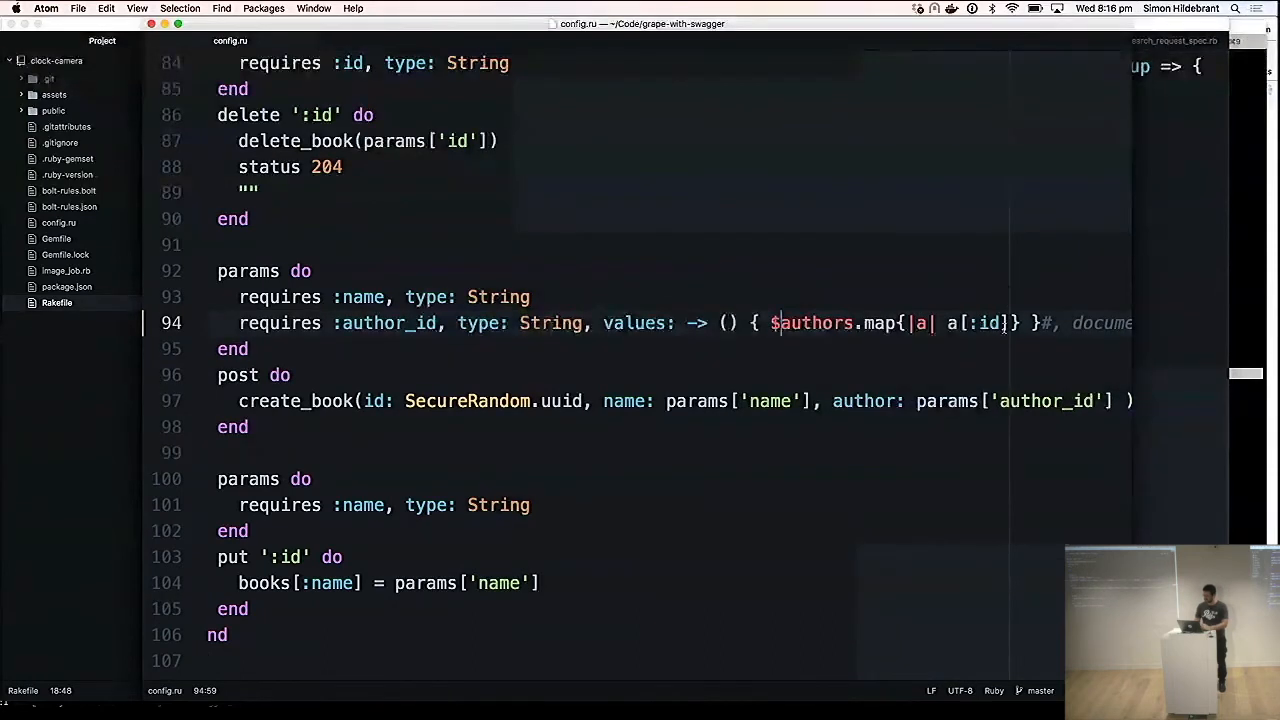
# Add documentation: { values: nil } to the author_id param and switch to the terminal.
pyautogui.hscroll(3)
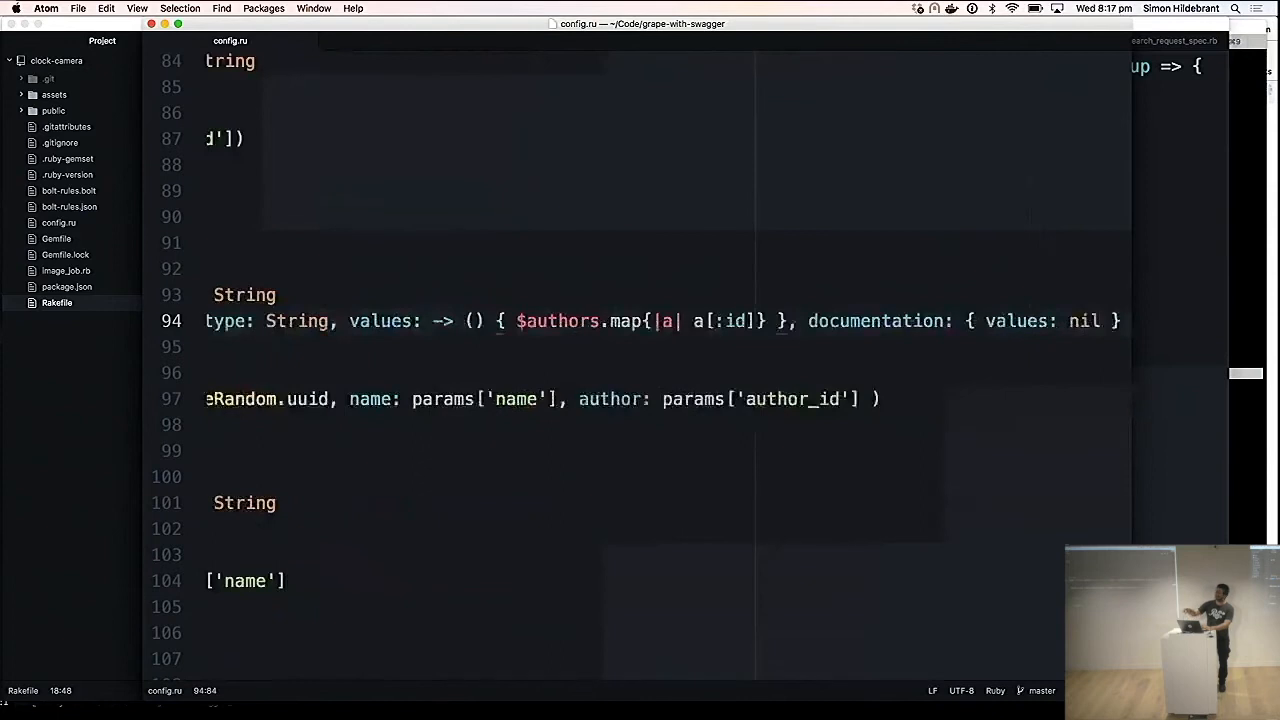
pyautogui.hscroll(-3)
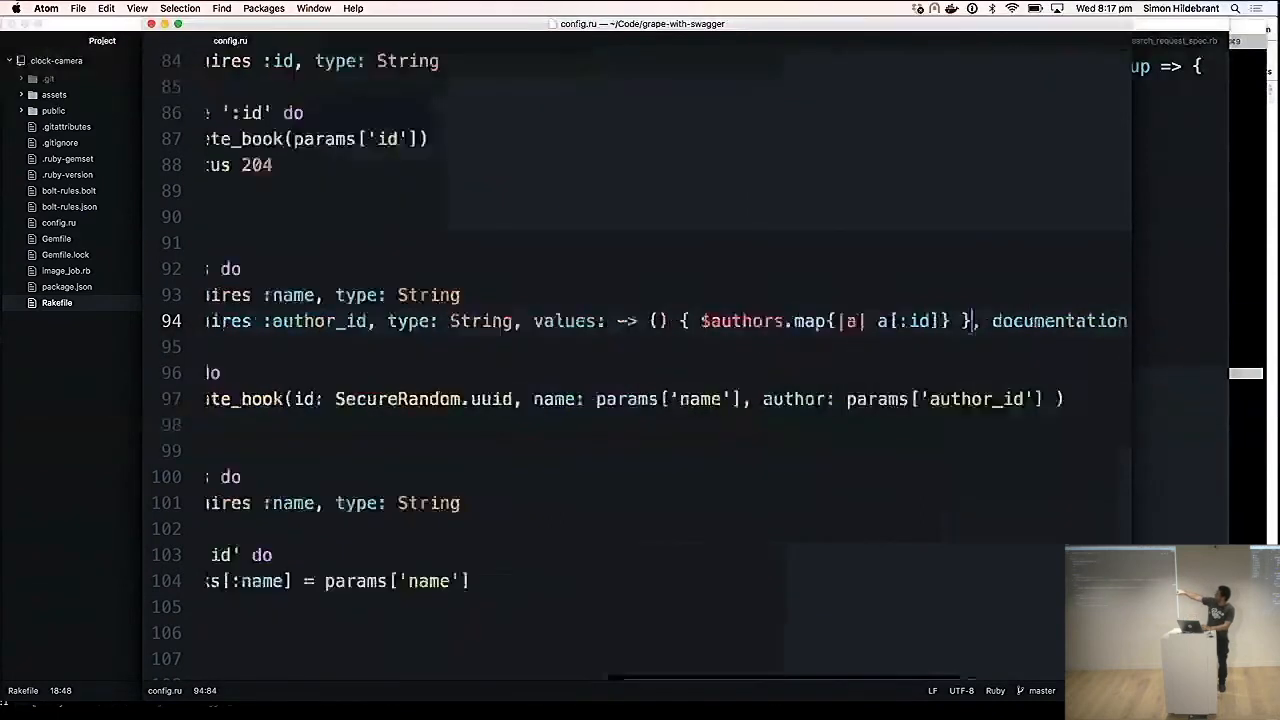
pyautogui.hscroll(-3)
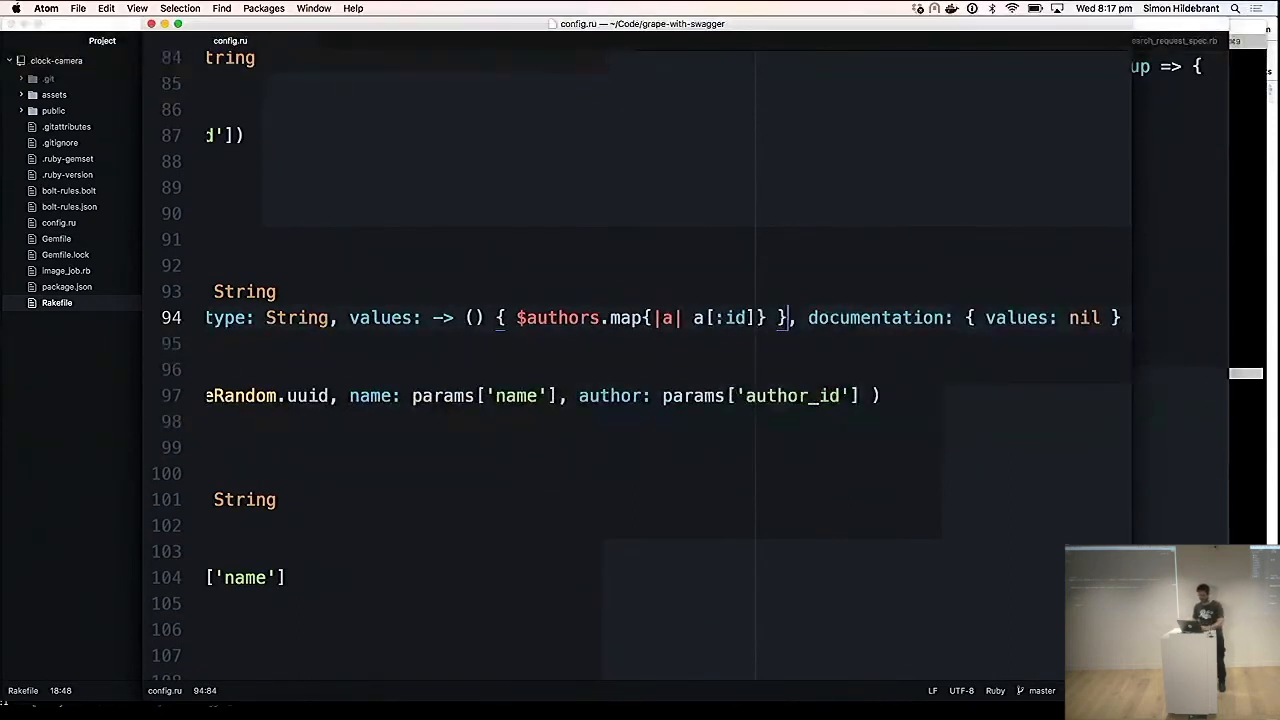
pyautogui.press('cmd+tab')
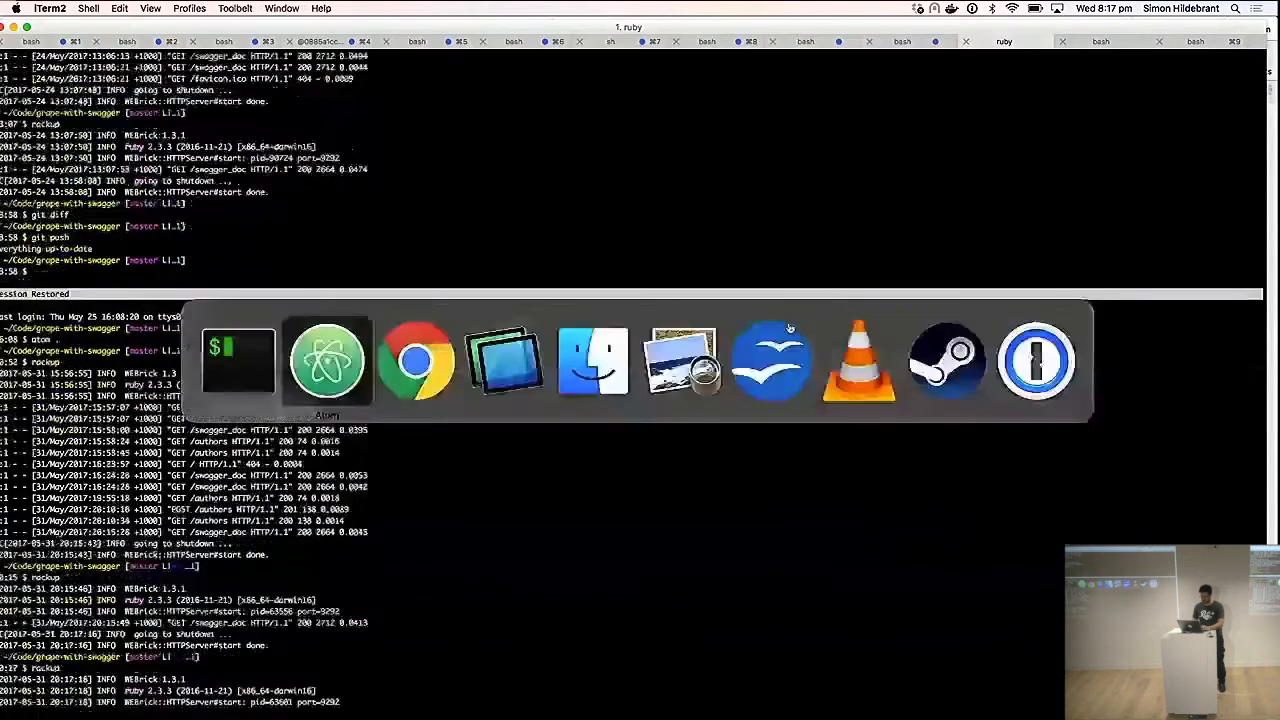
# Return to Chrome and search the reloaded swagger_doc for 'enum'.
pyautogui.click(415, 360)
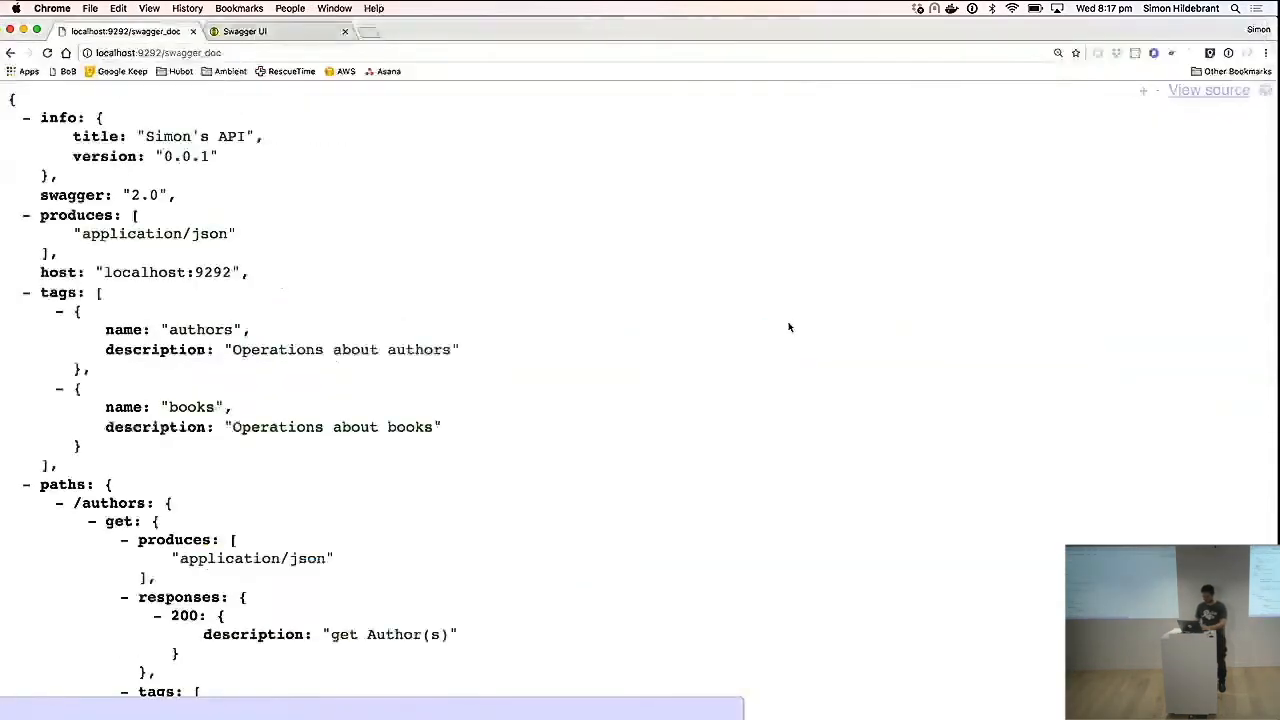
pyautogui.write('enum')
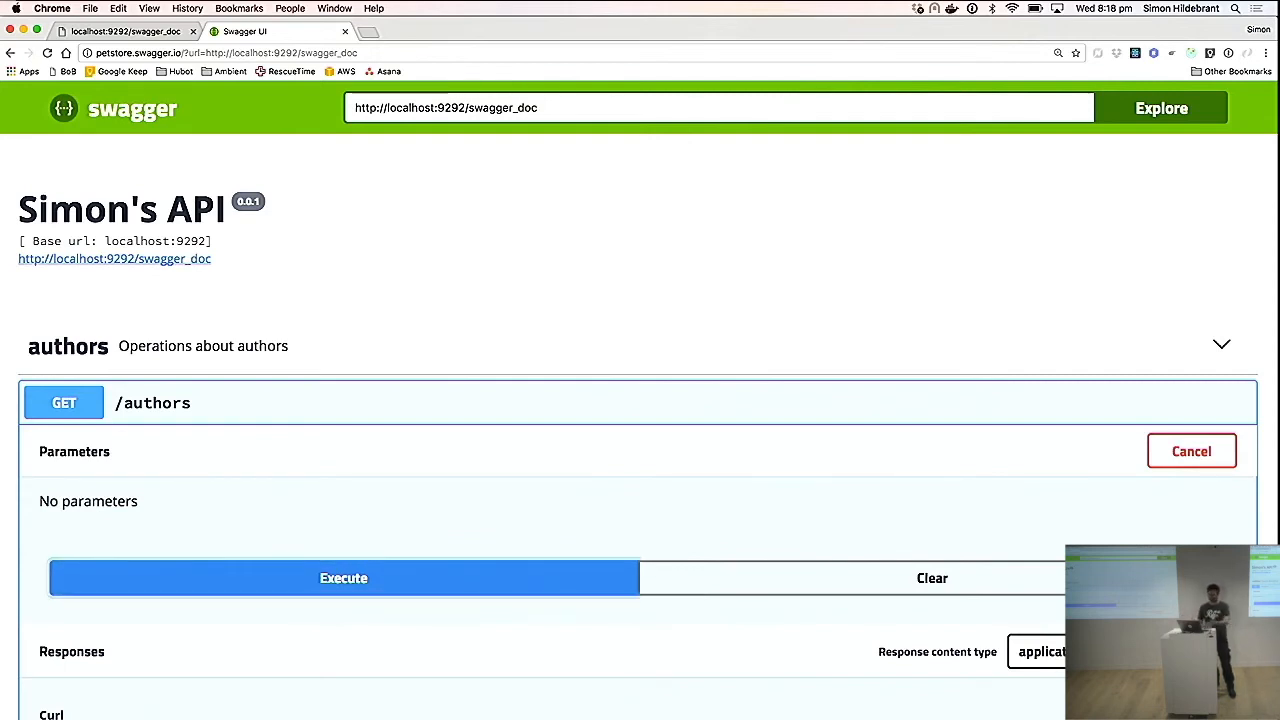
# Execute GET /authors in Swagger UI and view the 200 response listing two authors.
pyautogui.click(343, 578)
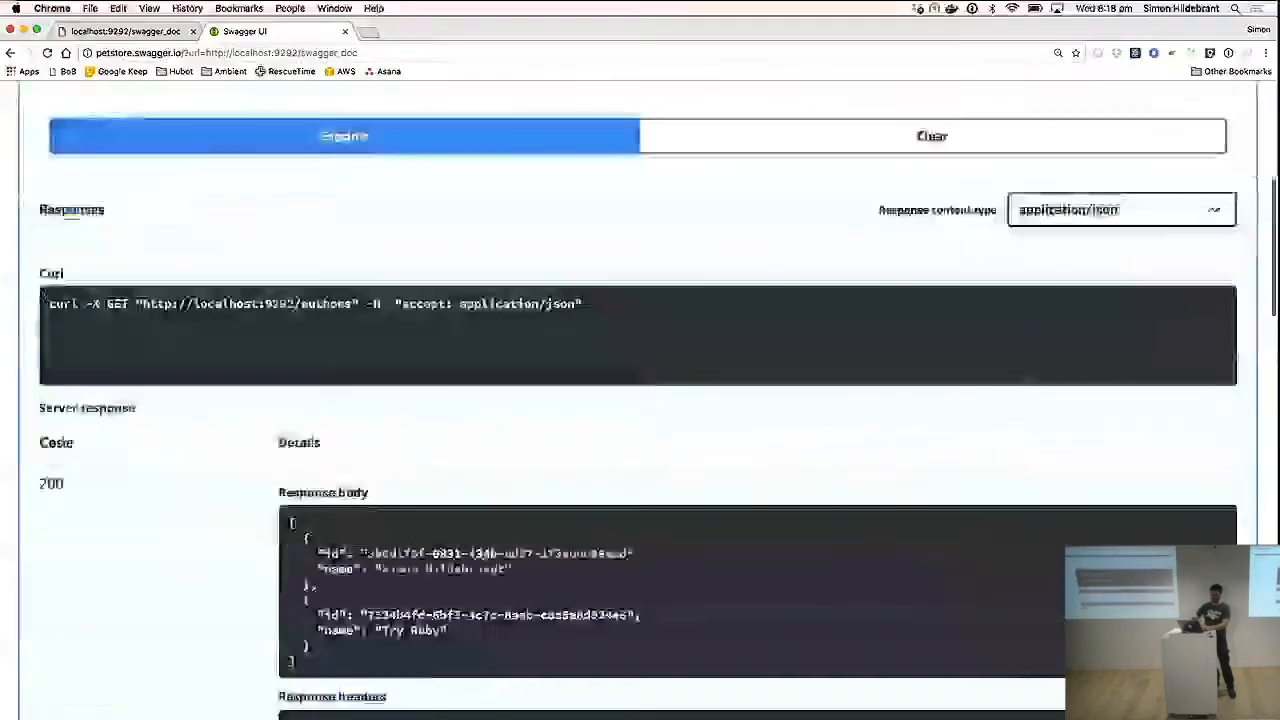
pyautogui.scroll(-3)
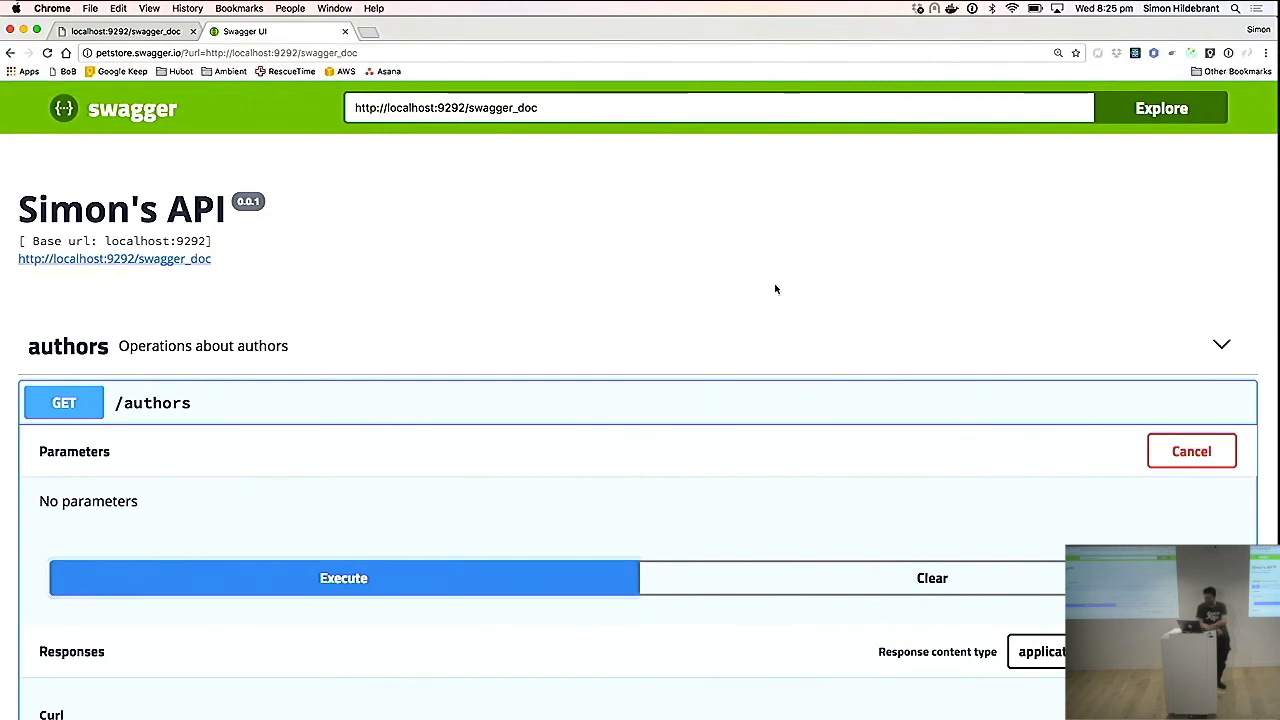
# Switch to Atom showing the books resource's get, get ':id' and delete ':id' routes.
pyautogui.click(125, 31)
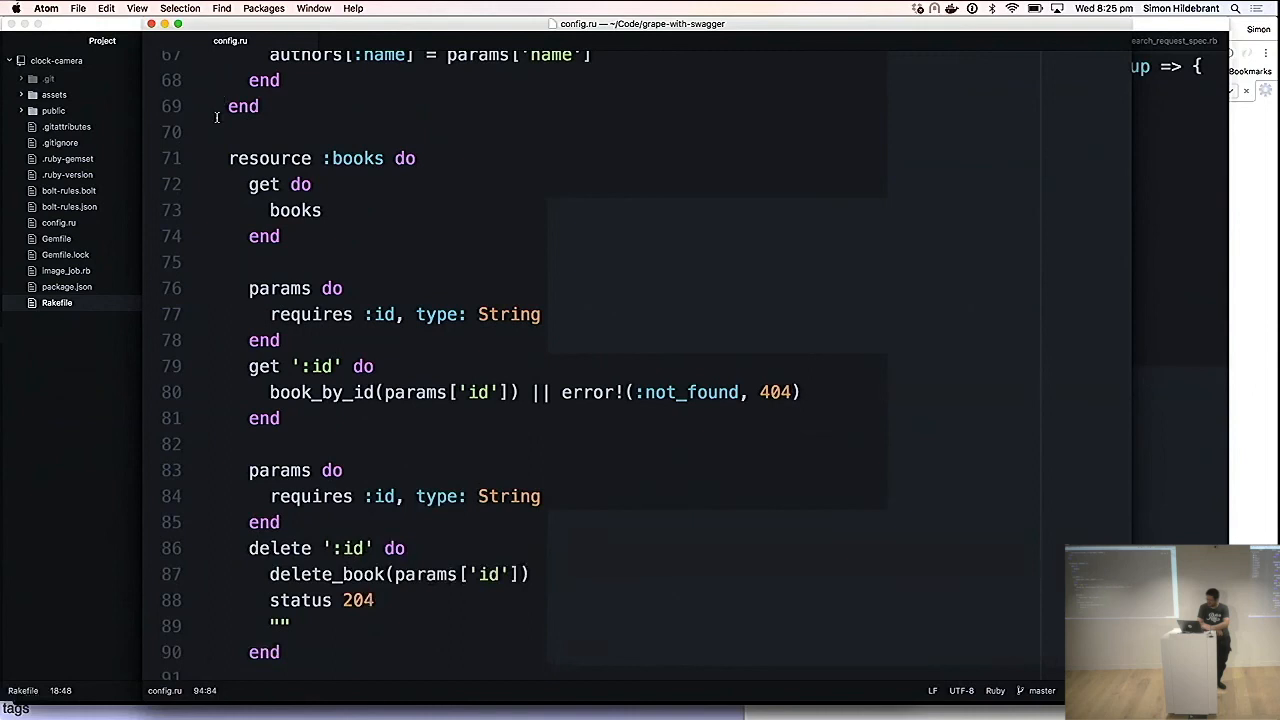
# Fold the authors and books resource blocks, leaving the helpers loop in view.
pyautogui.click(193, 163)
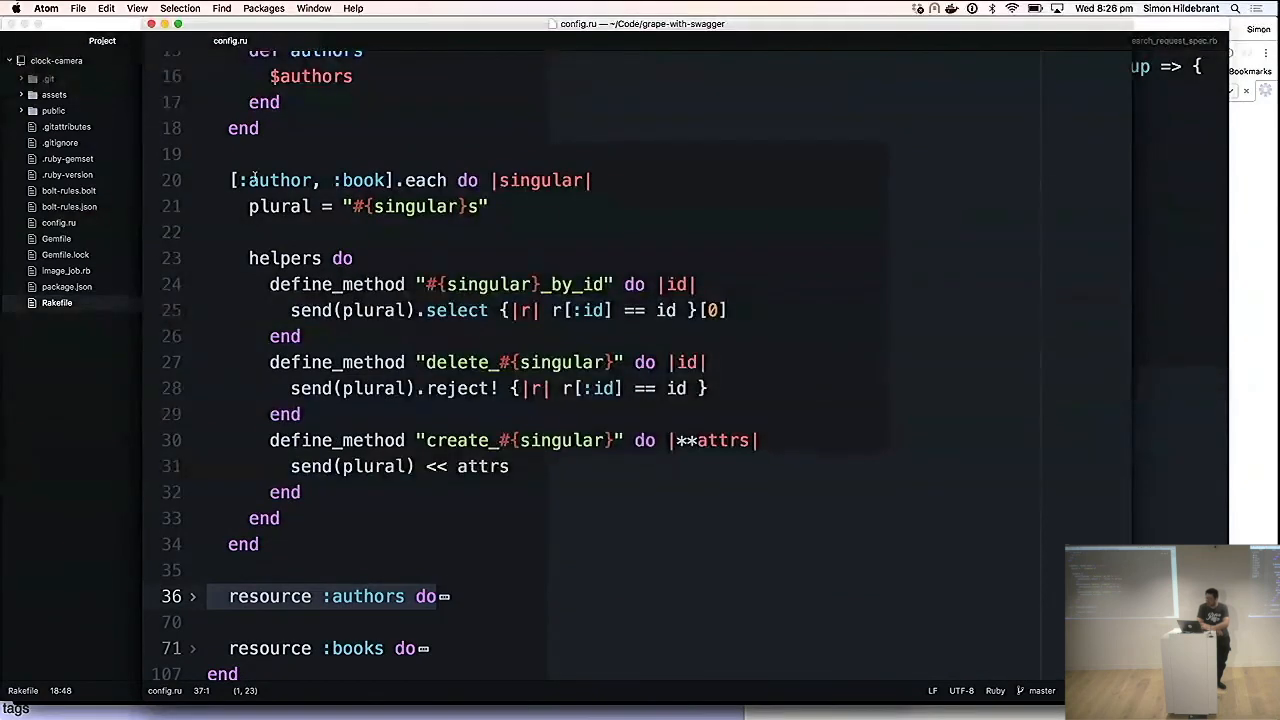
# Focus the define_method helpers loop in config.ru, then bring Google Chrome back to the front.
pyautogui.click(230, 180)
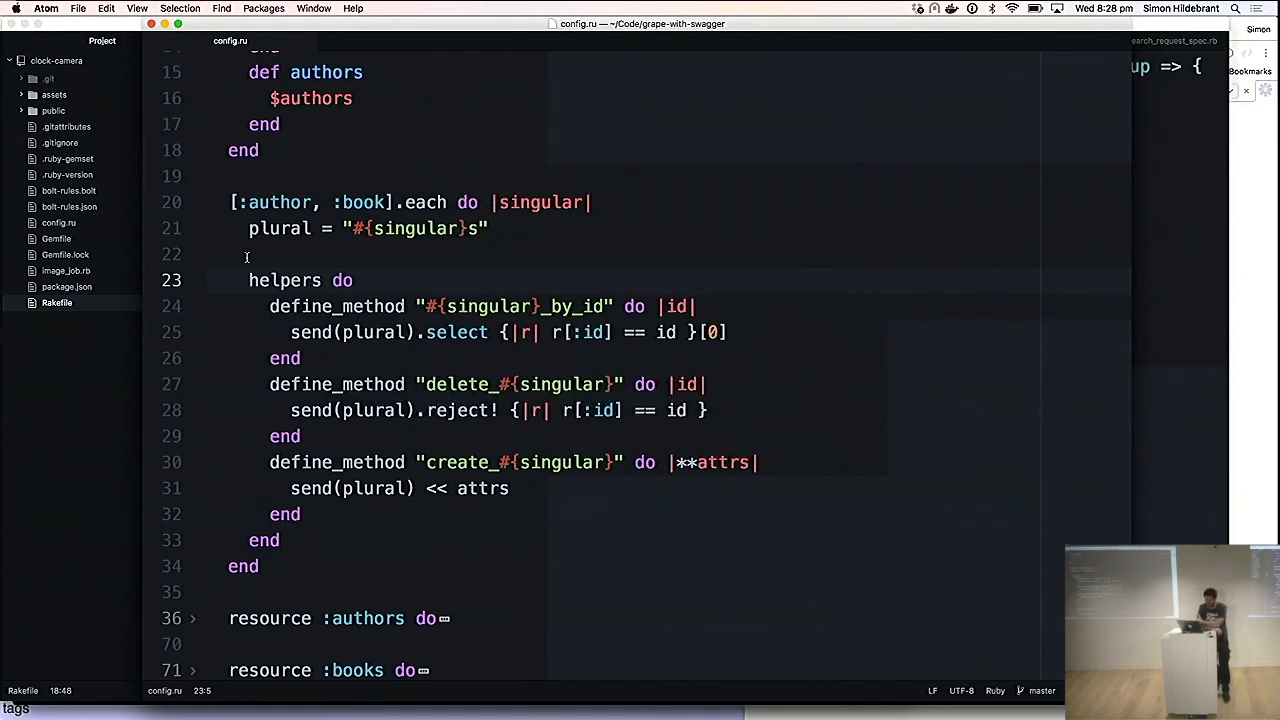
pyautogui.press('cmd+tab')
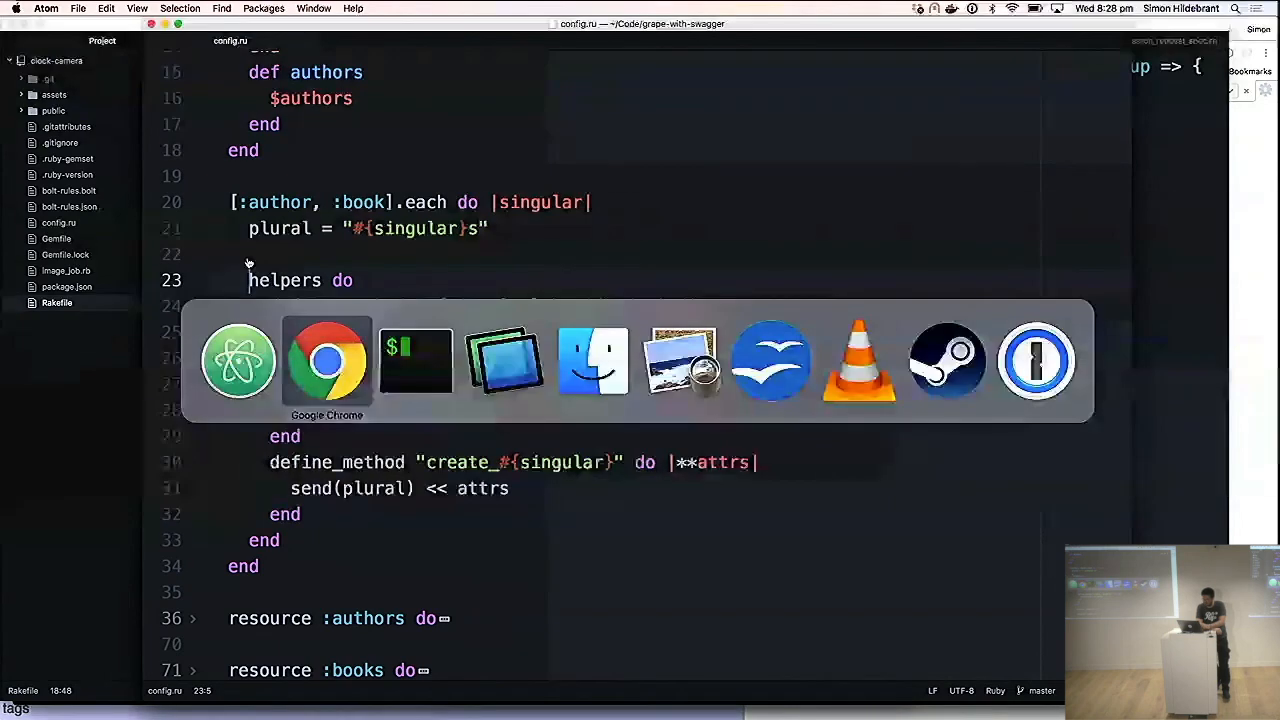